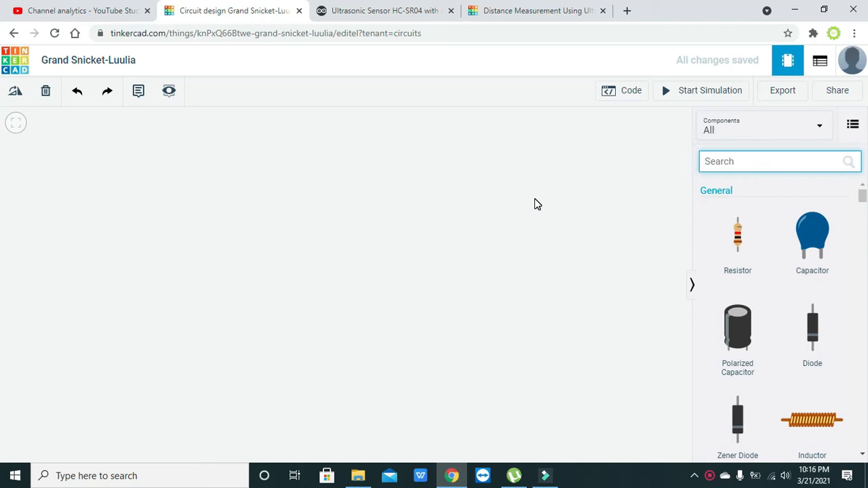
# Search parts for 'arduino', drop an Arduino Uno R3 onto the canvas, then clear the search
pyautogui.click(772, 161)
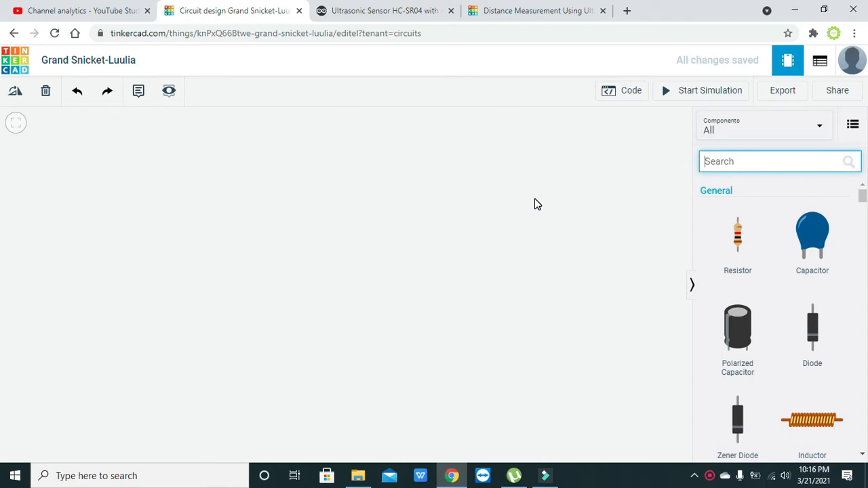
pyautogui.write('ardui')
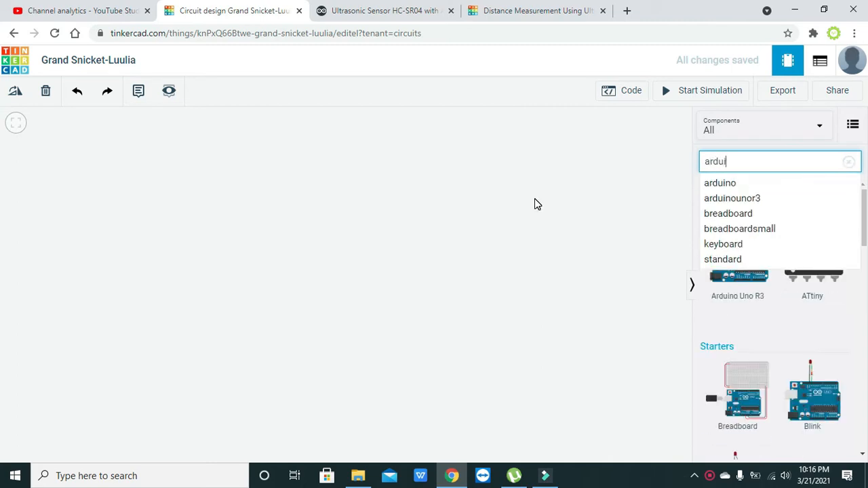
pyautogui.click(719, 183)
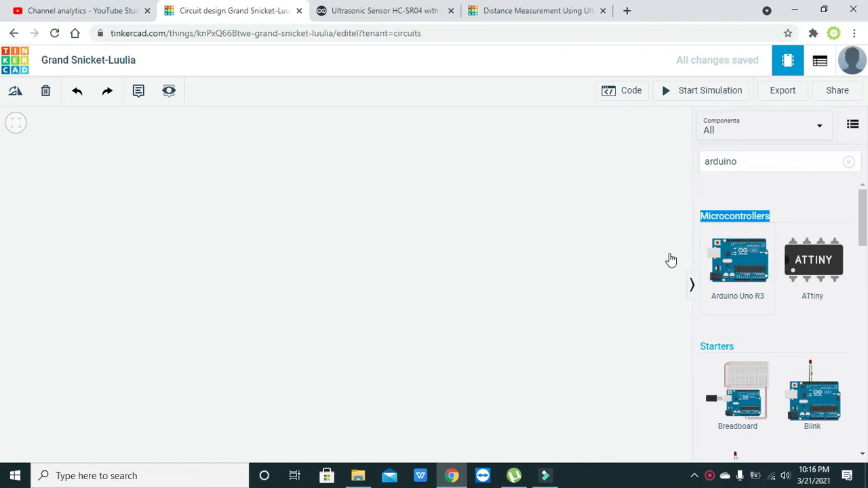
pyautogui.moveTo(737, 264); pyautogui.dragTo(230, 318)
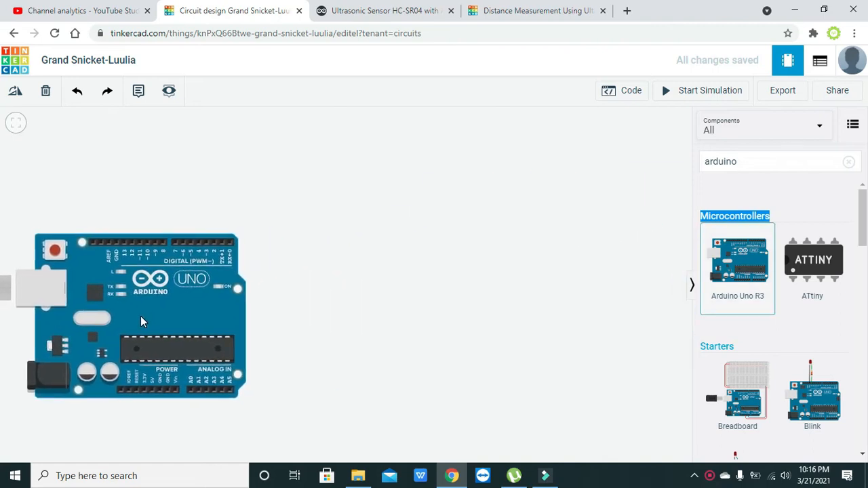
pyautogui.click(752, 162)
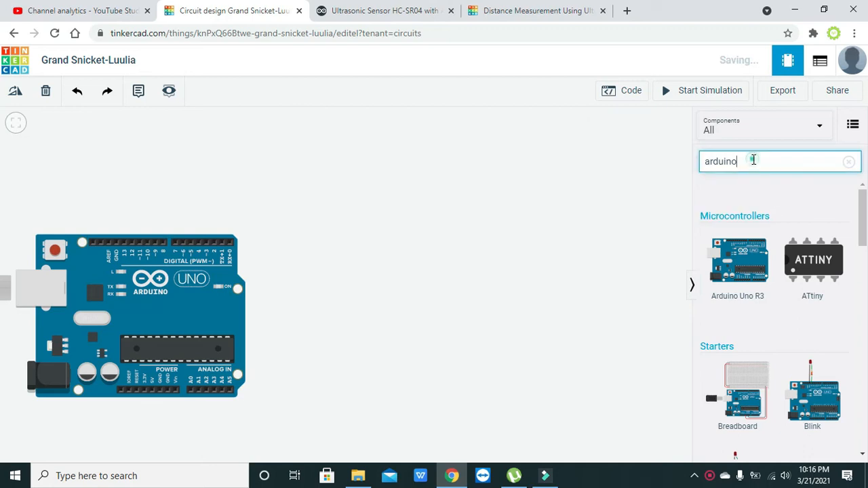
pyautogui.click(848, 162)
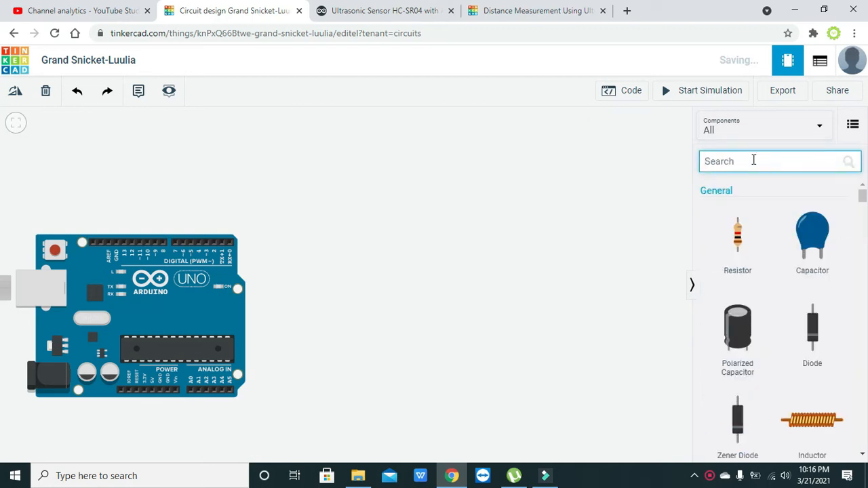
# Search components for 'ultrasonic' to list the Ultrasonic Distance Sensor parts
pyautogui.write('yltra')
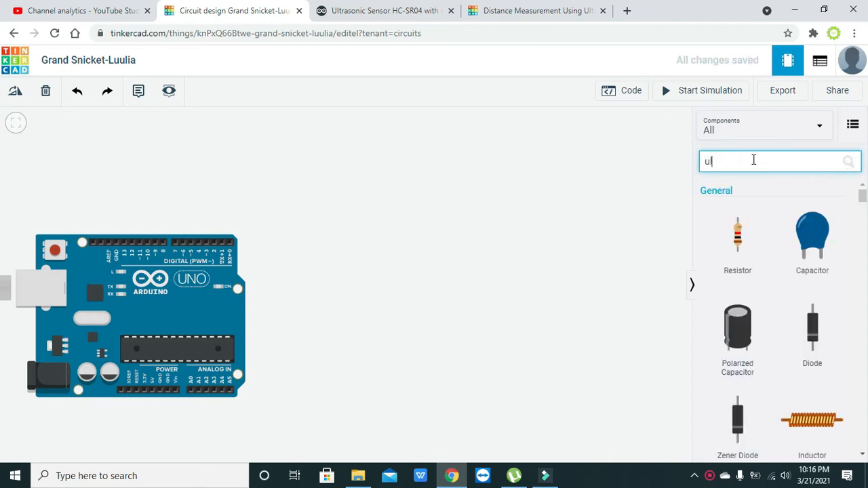
pyautogui.write('ltra')
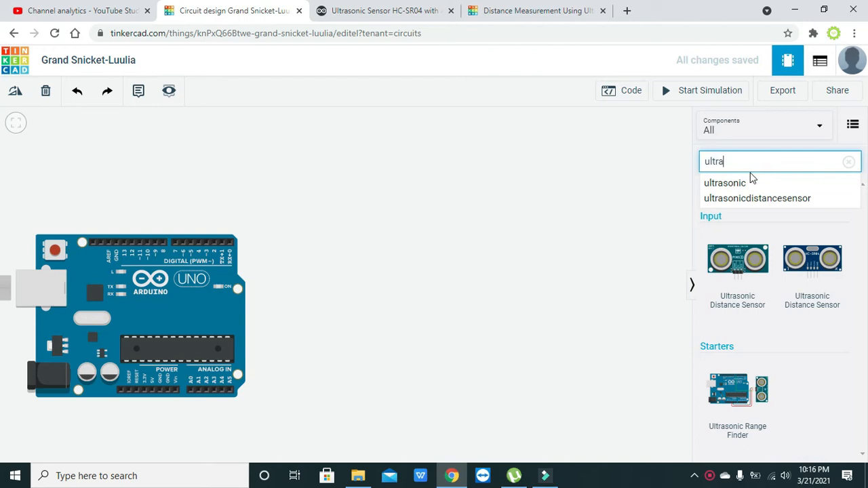
pyautogui.click(724, 182)
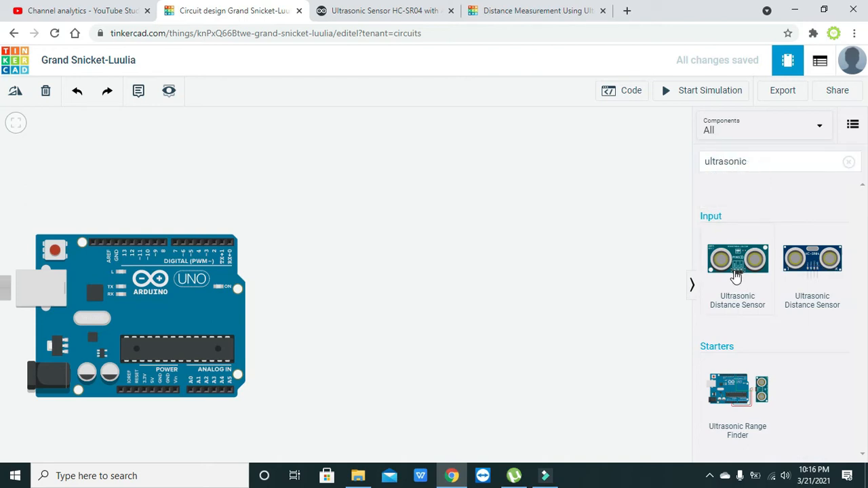
pyautogui.moveTo(803, 271)
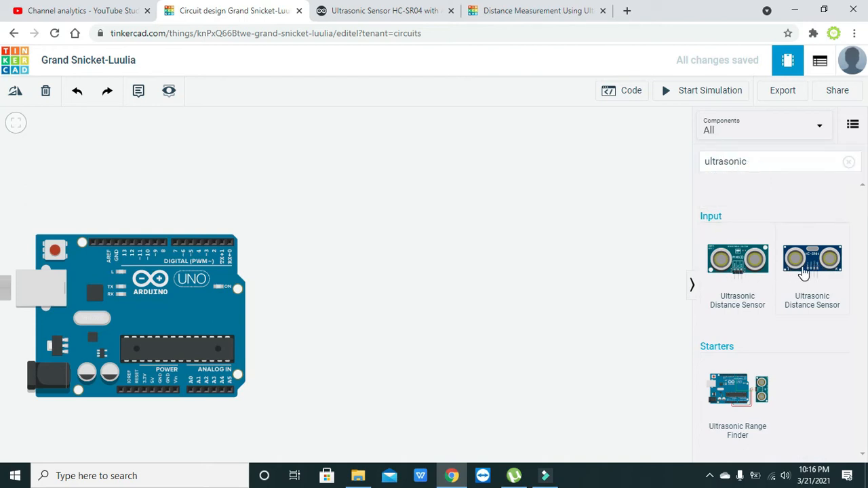
pyautogui.moveTo(811, 275)
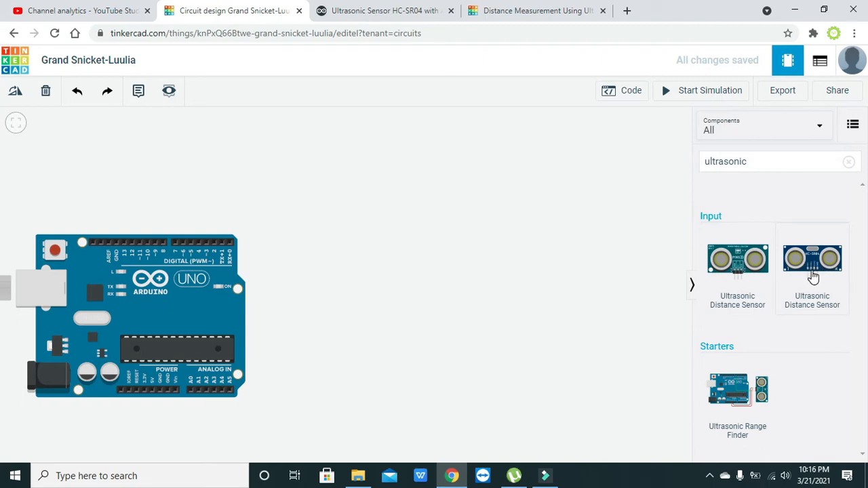
pyautogui.moveTo(812, 271)
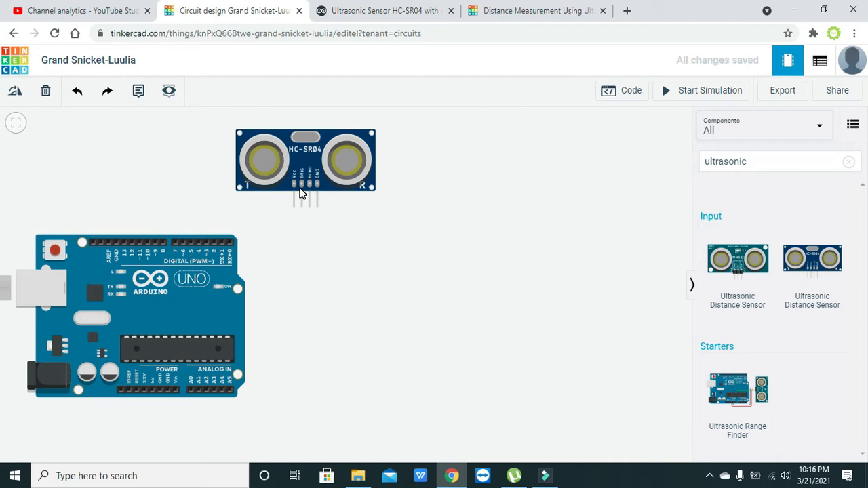
pyautogui.moveTo(294, 209)
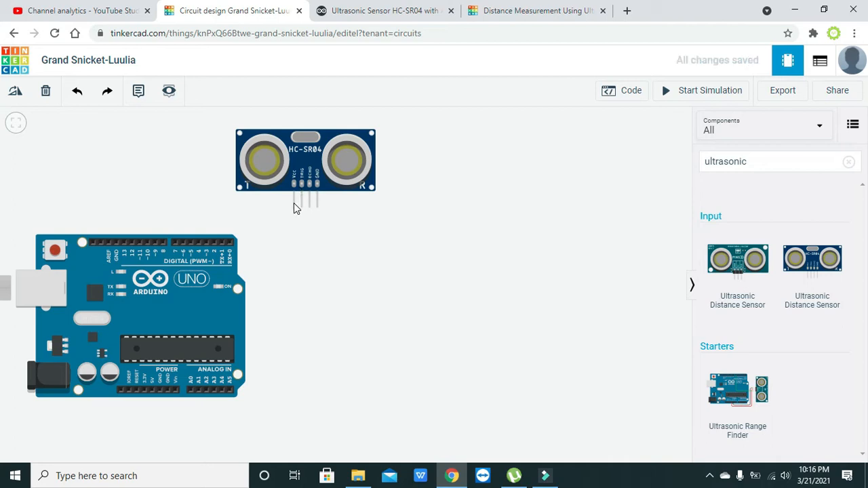
pyautogui.moveTo(293, 208)
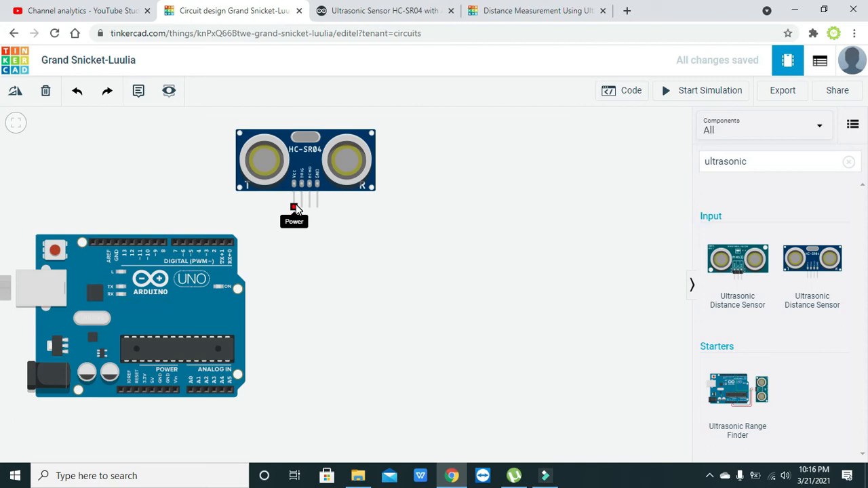
pyautogui.moveTo(147, 399)
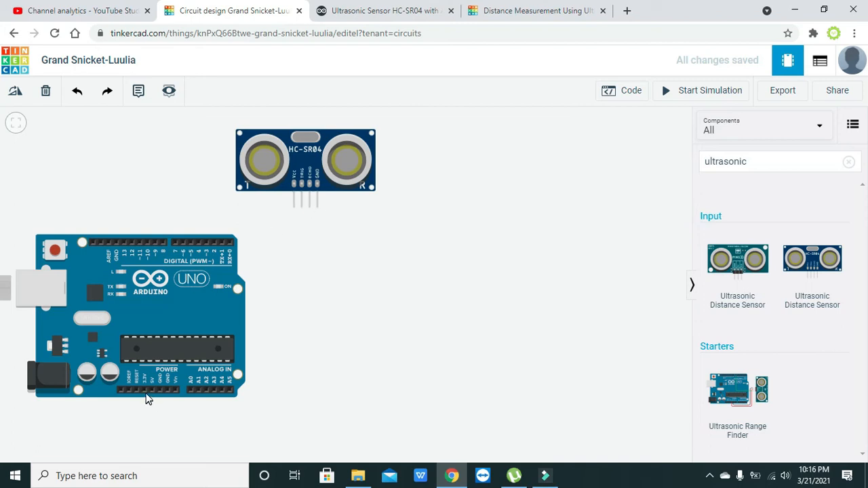
pyautogui.moveTo(317, 207)
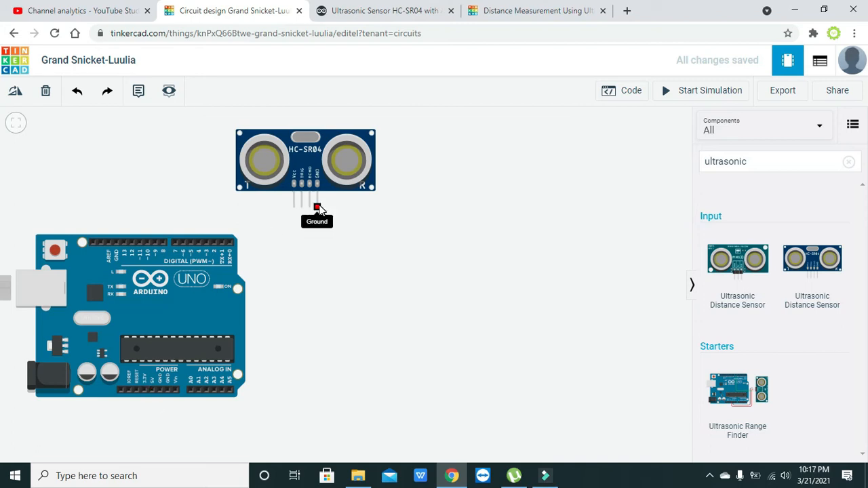
pyautogui.moveTo(296, 205)
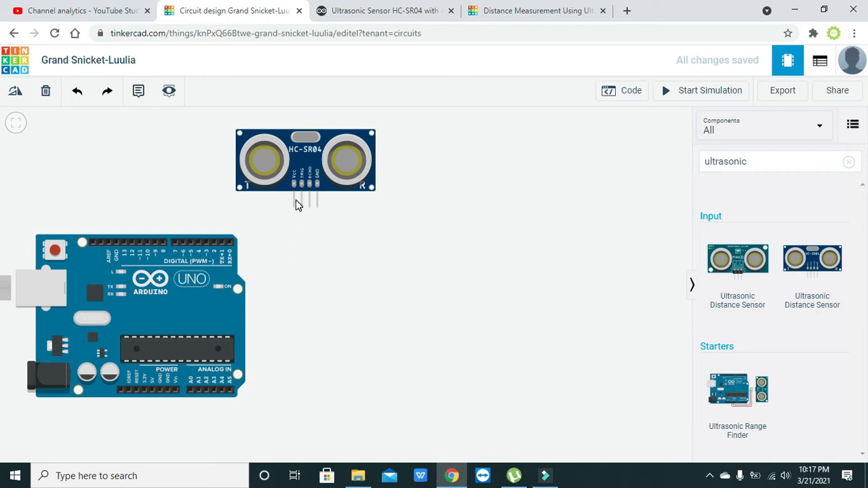
pyautogui.moveTo(310, 188)
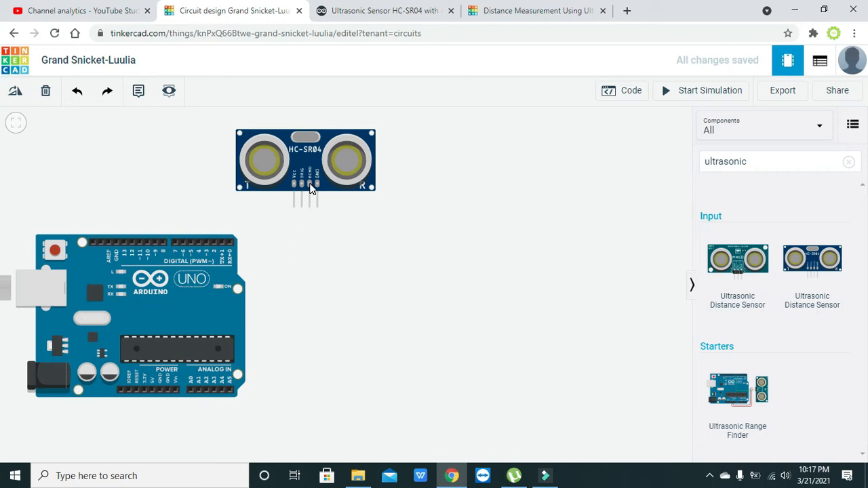
pyautogui.moveTo(302, 188)
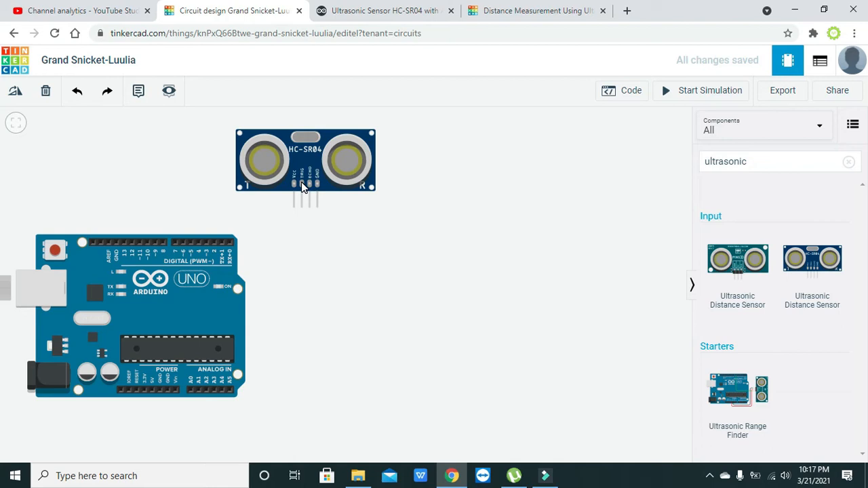
pyautogui.moveTo(308, 189)
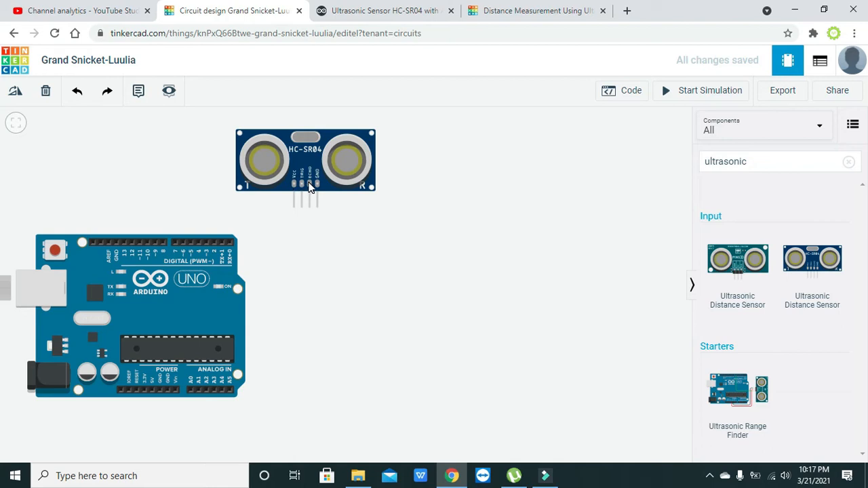
pyautogui.moveTo(251, 180)
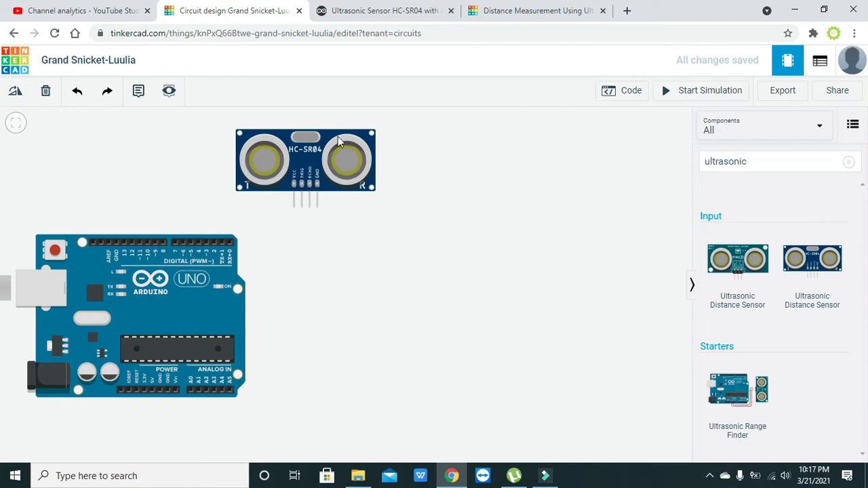
pyautogui.moveTo(272, 163)
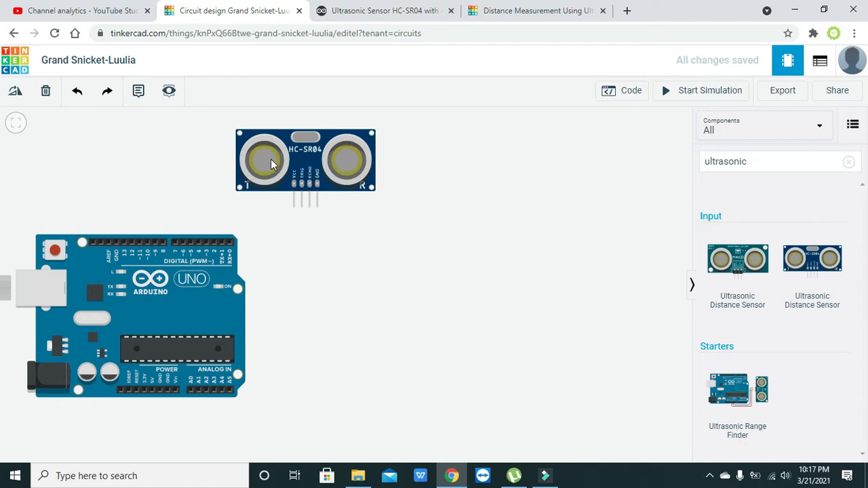
pyautogui.moveTo(332, 163)
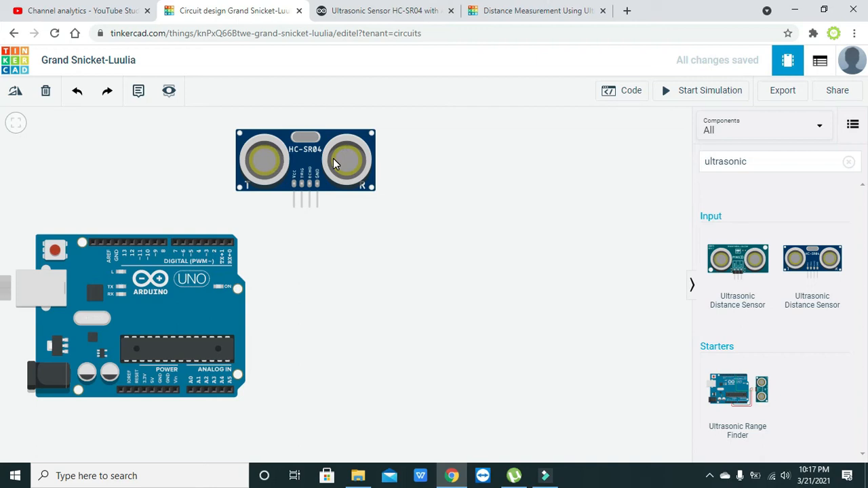
pyautogui.moveTo(347, 165)
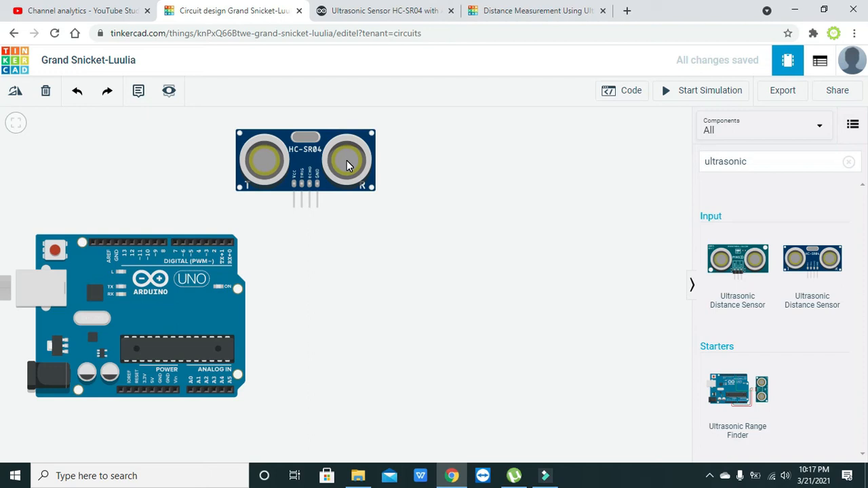
pyautogui.moveTo(293, 208)
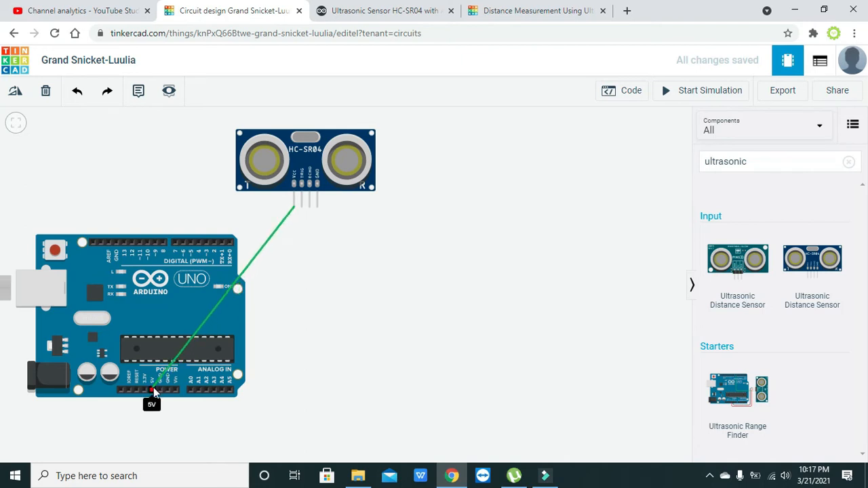
# Complete the 5V connection and wire Trigger to digital pin 3 and Echo to pin 2
pyautogui.click(152, 390)
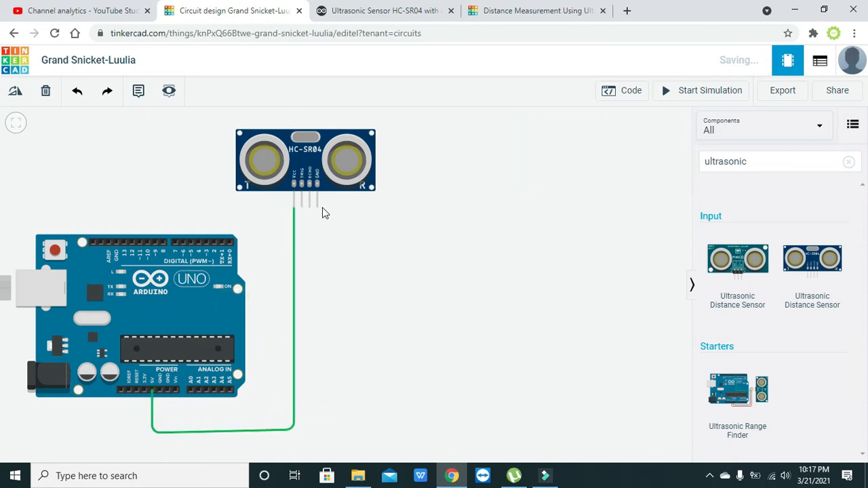
pyautogui.click(167, 396)
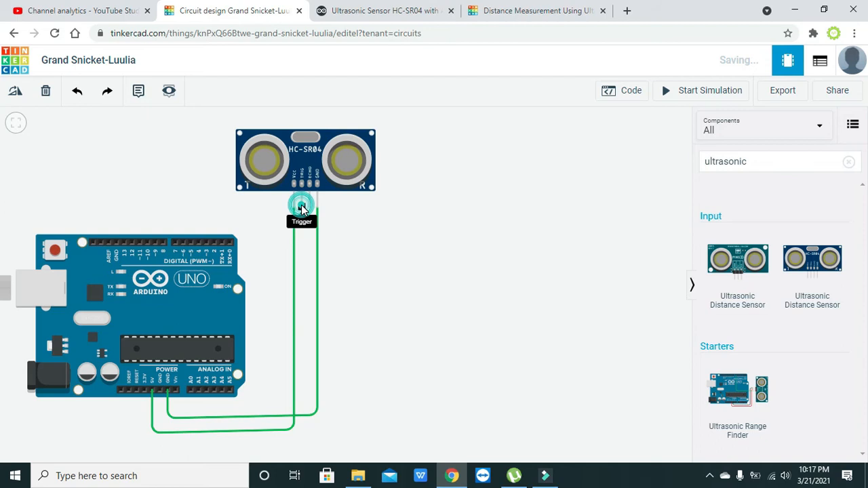
pyautogui.moveTo(302, 207); pyautogui.dragTo(222, 244)
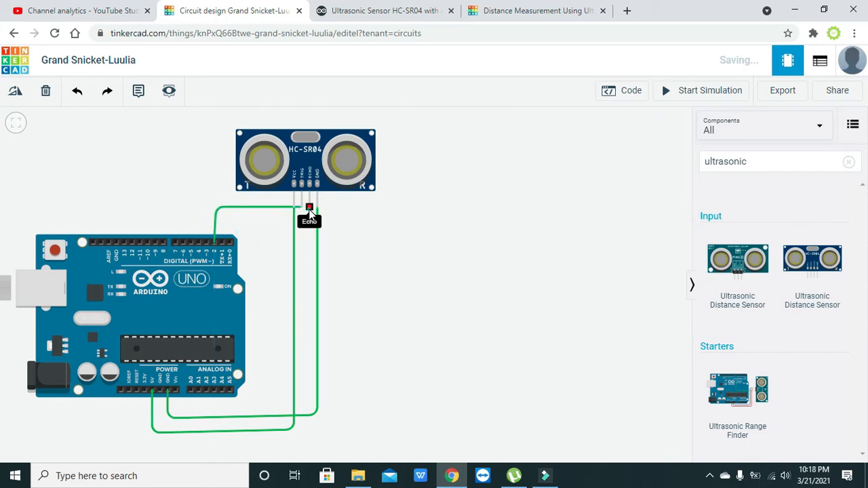
pyautogui.moveTo(309, 206); pyautogui.dragTo(208, 242)
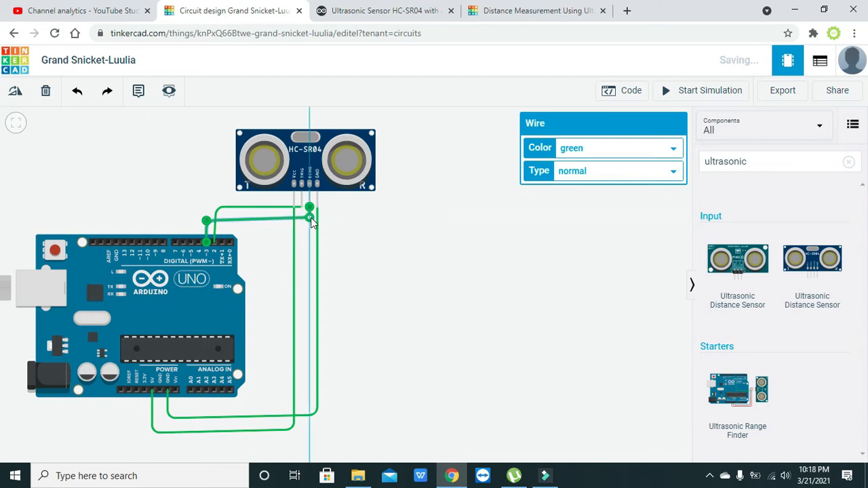
# Tidy the bends of the new Trigger and Echo wires
pyautogui.click(263, 207)
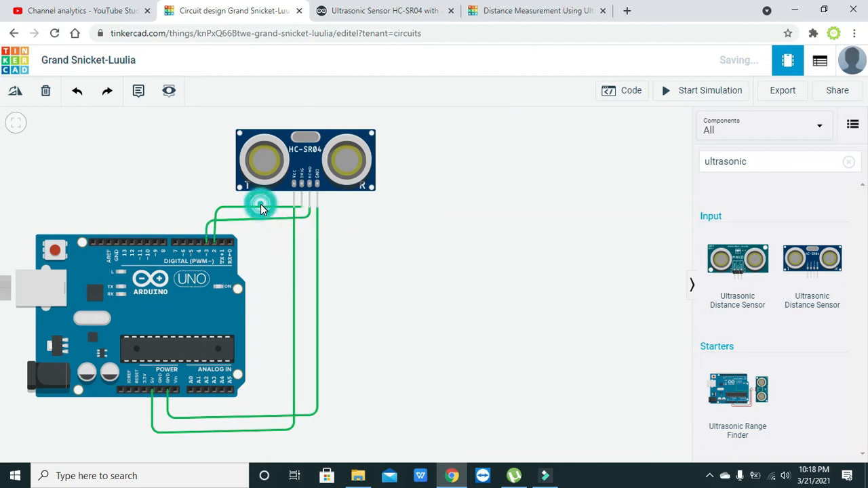
pyautogui.click(308, 217)
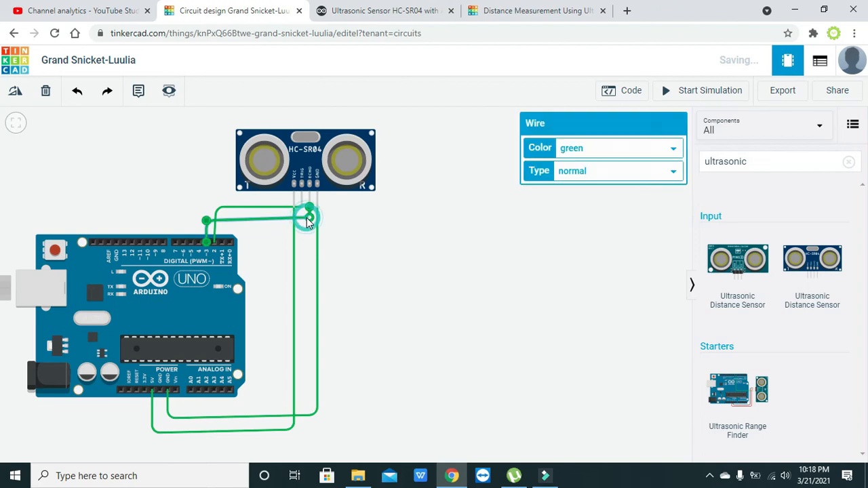
pyautogui.click(366, 248)
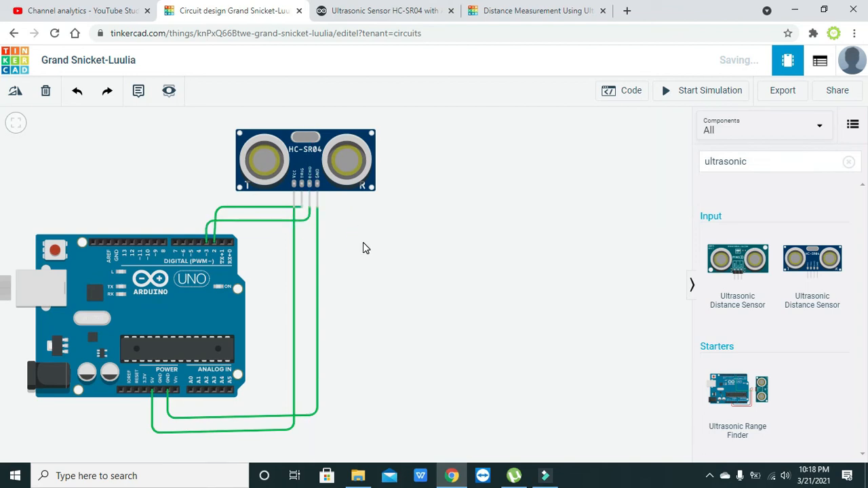
pyautogui.moveTo(244, 218)
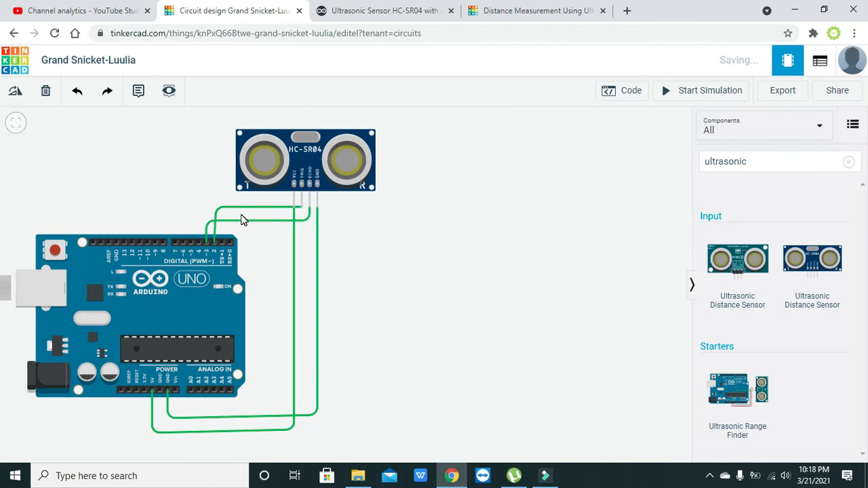
pyautogui.moveTo(575, 258)
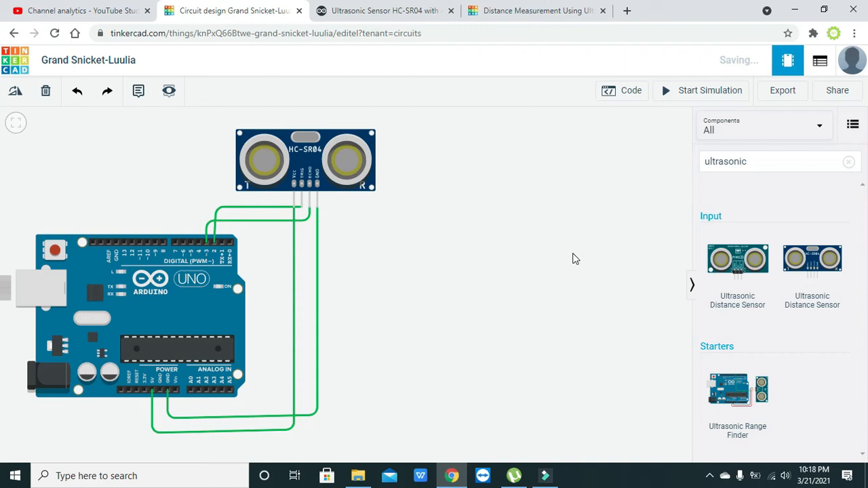
# Open the Arduino Uno program in the code editor as Text
pyautogui.click(629, 90)
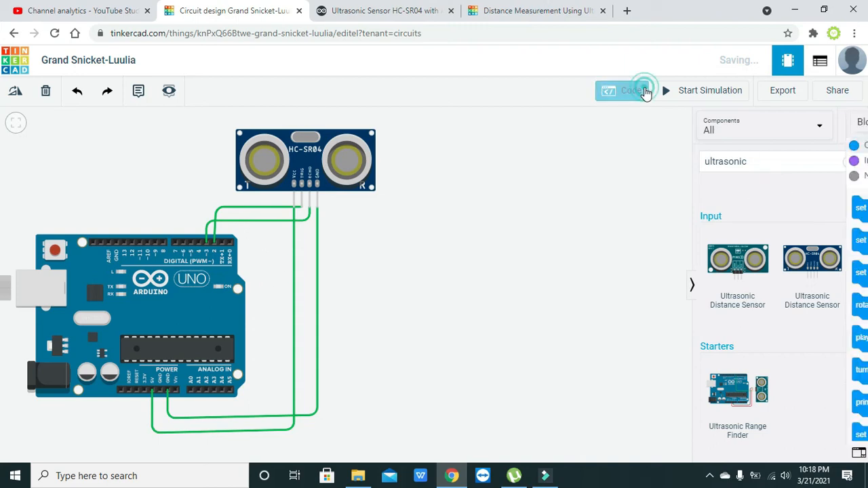
pyautogui.click(622, 90)
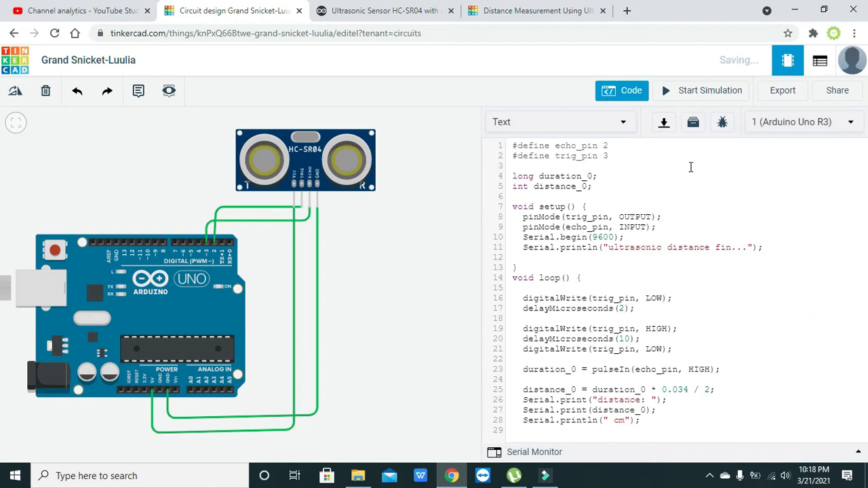
pyautogui.click(513, 146)
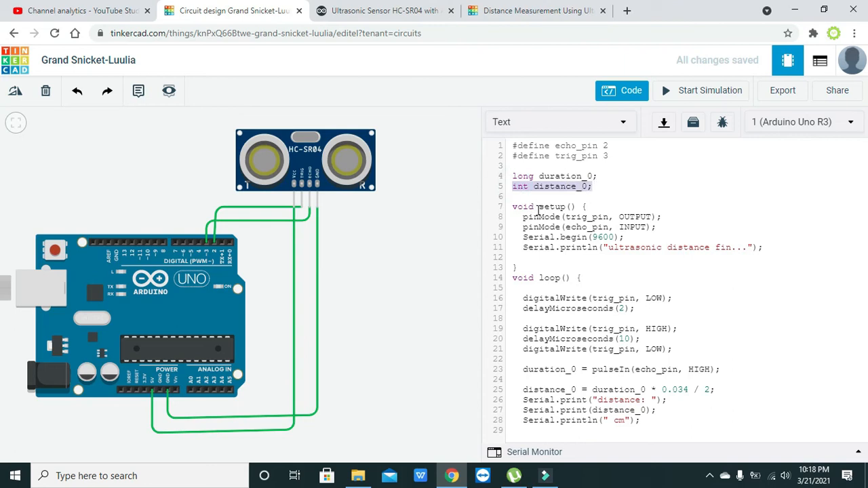
# Edit the pin declarations and pinMode lines, setting echo_pin to 2
pyautogui.moveTo(537, 217); pyautogui.dragTo(632, 247)
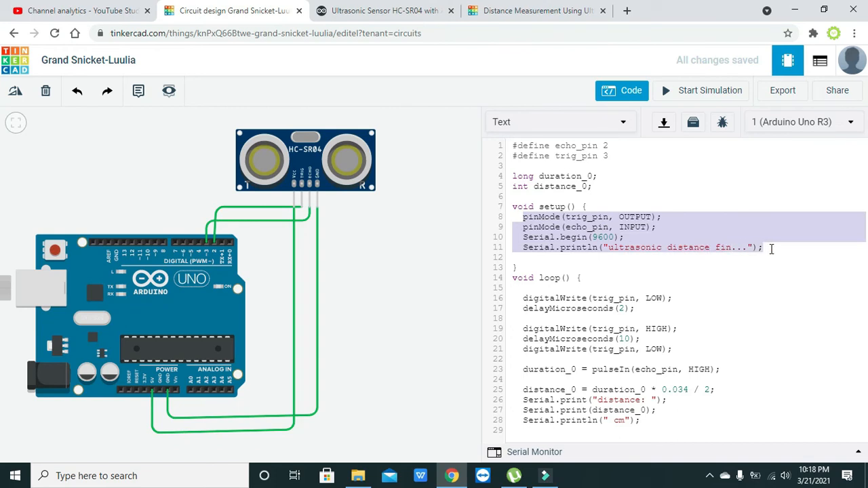
pyautogui.click(581, 217)
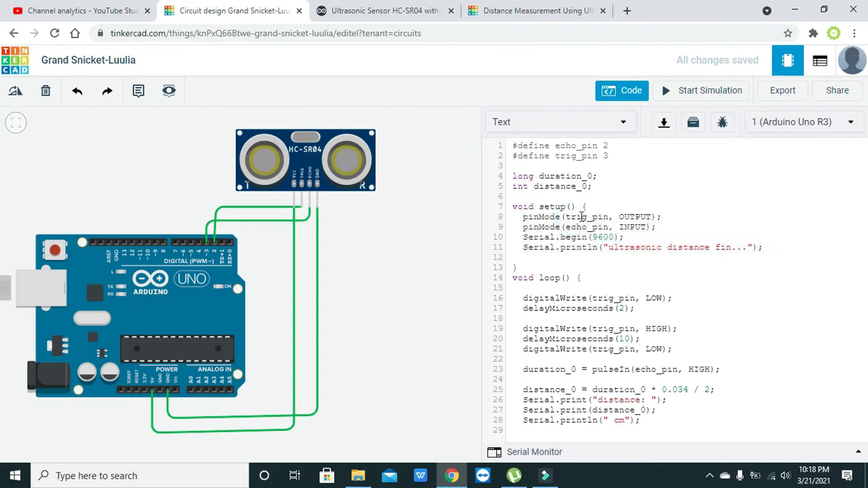
pyautogui.doubleClick(585, 217)
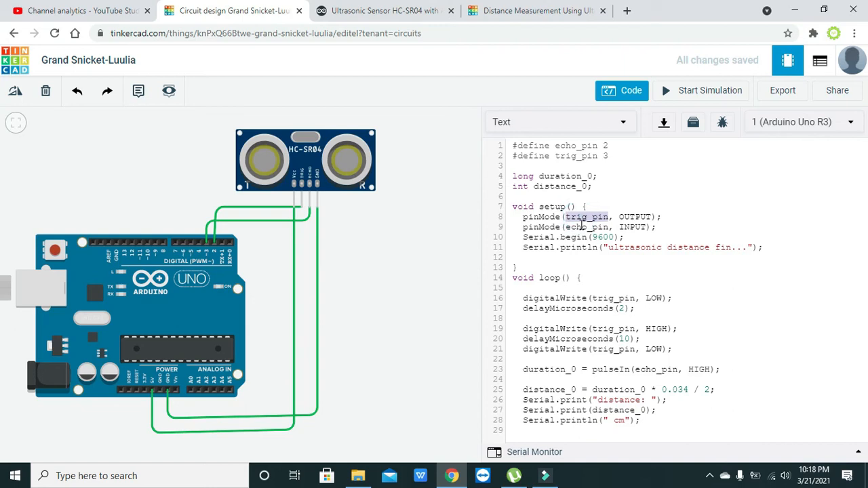
pyautogui.doubleClick(584, 226)
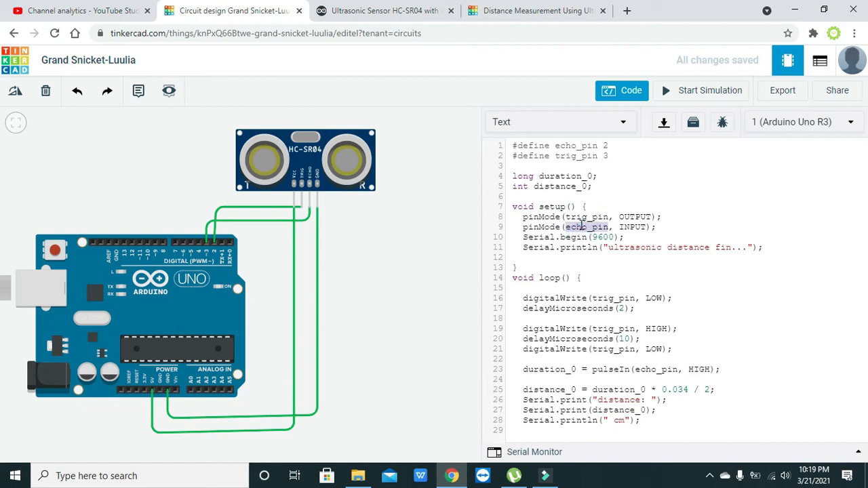
pyautogui.click(645, 298)
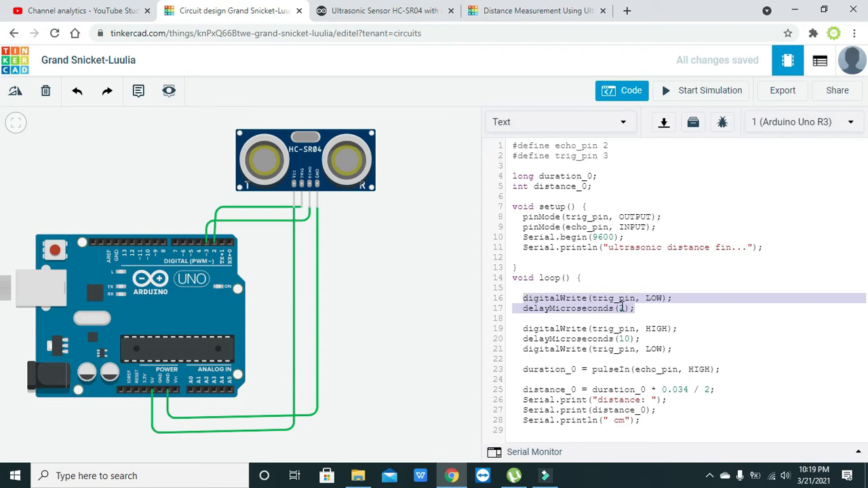
pyautogui.write('2')
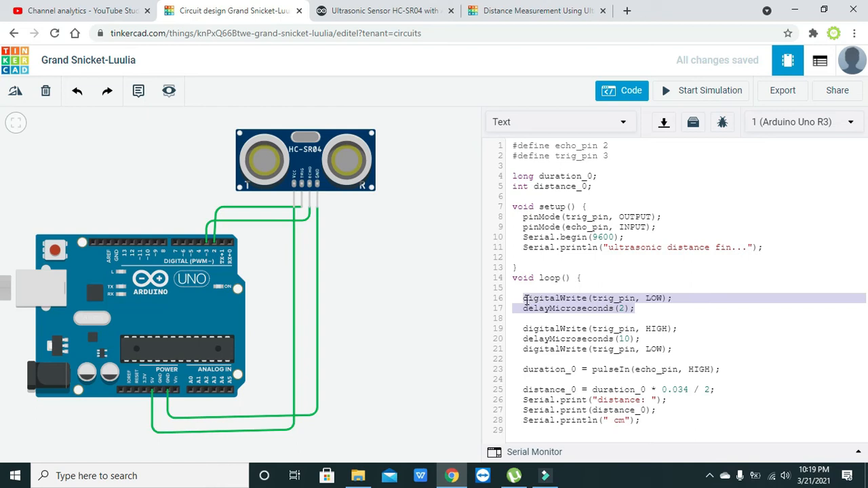
pyautogui.click(530, 324)
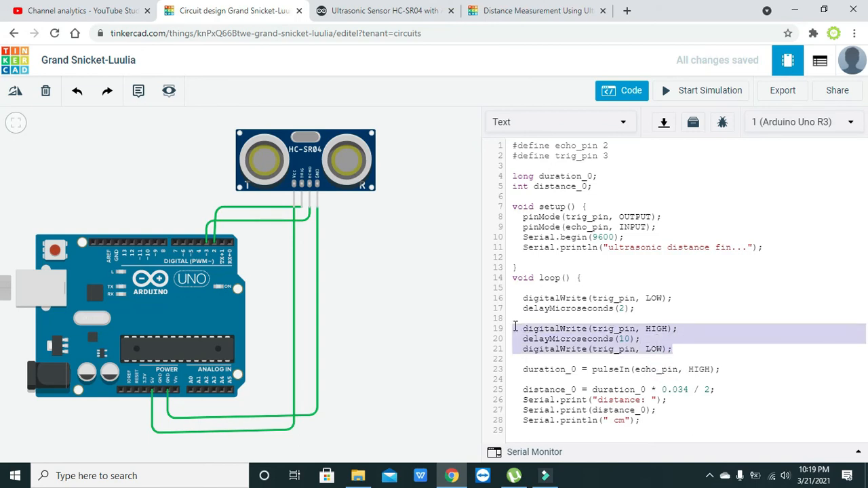
# Edit the loop's trigger pulse, pulseIn timing on echo_pin, and duration lines
pyautogui.click(623, 328)
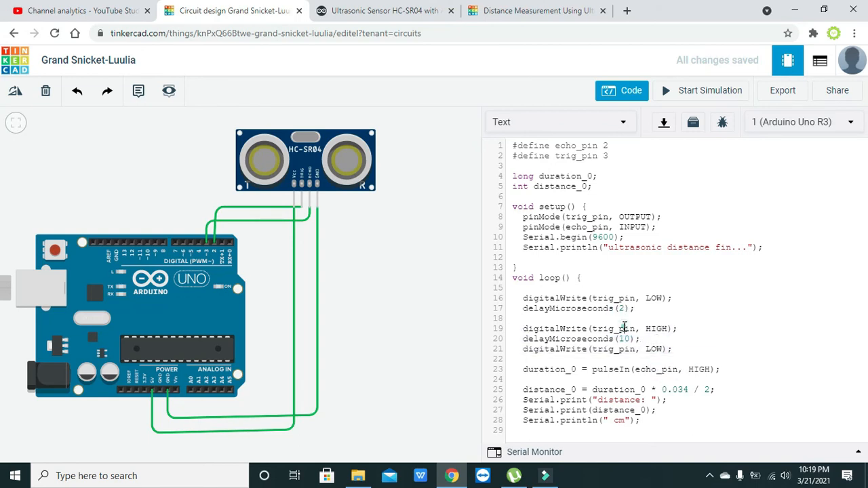
pyautogui.doubleClick(623, 339)
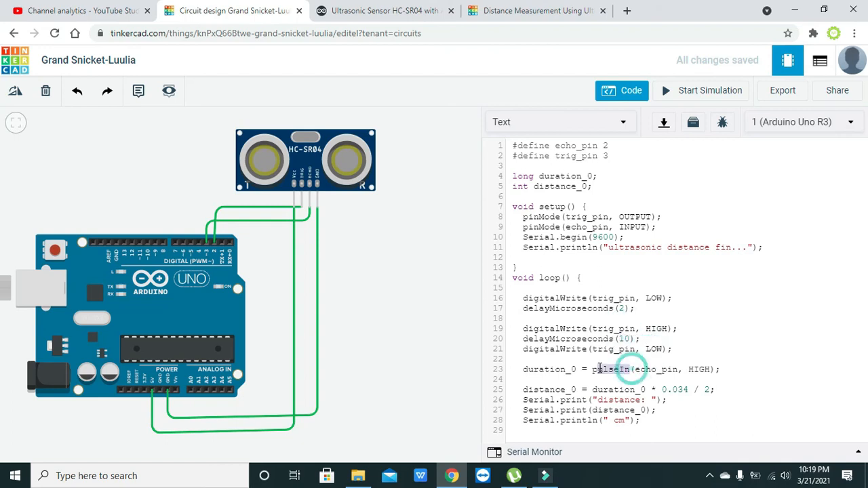
pyautogui.doubleClick(609, 368)
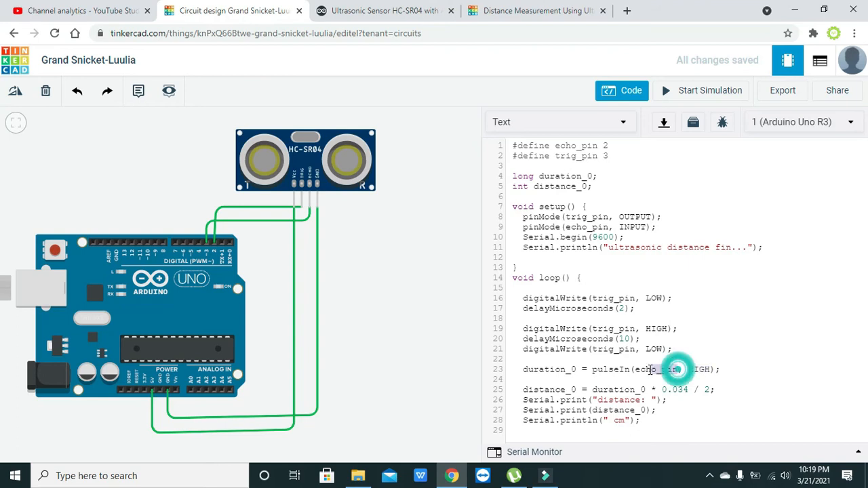
pyautogui.moveTo(639, 369)
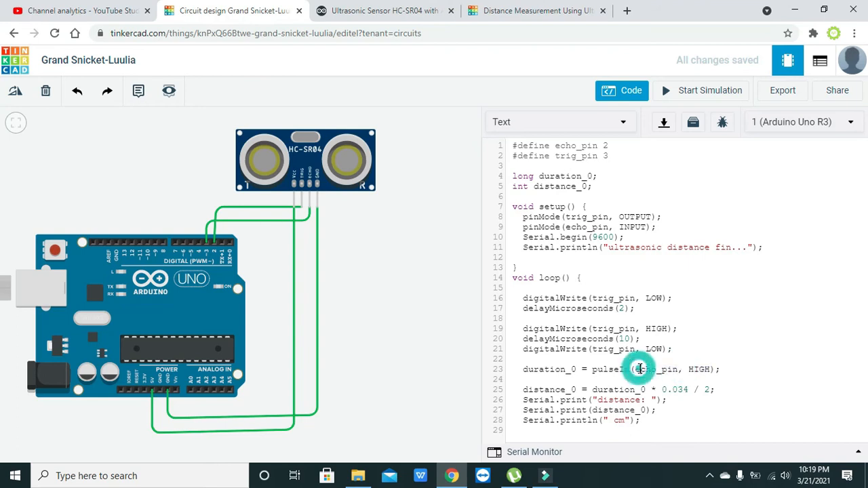
pyautogui.doubleClick(657, 369)
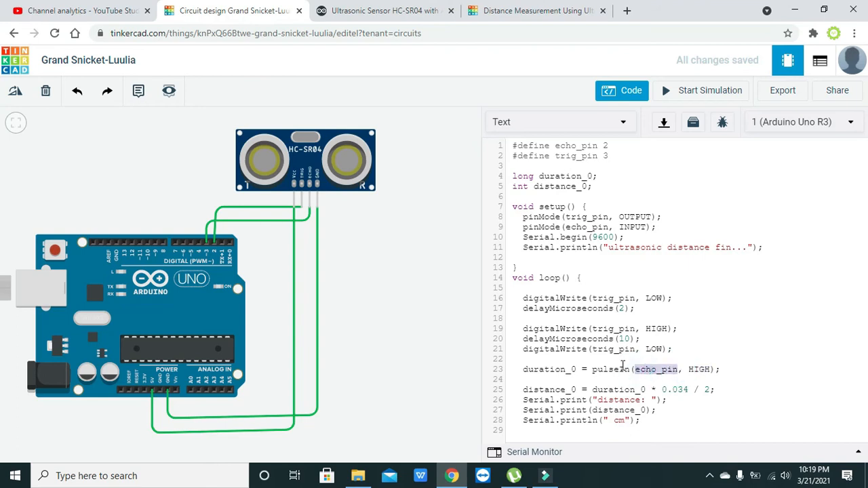
pyautogui.doubleClick(609, 369)
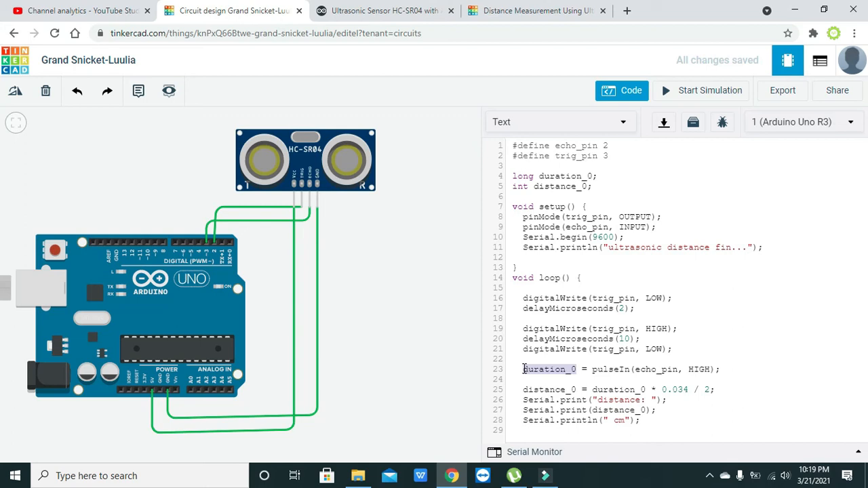
pyautogui.doubleClick(614, 389)
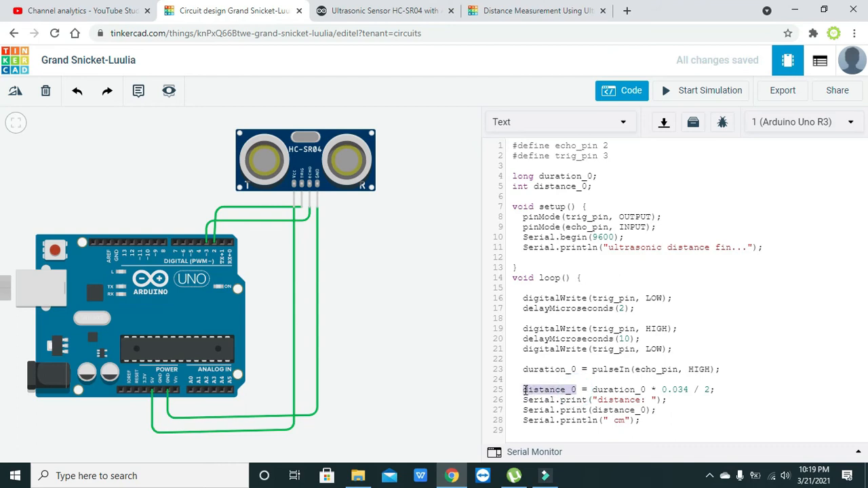
pyautogui.click(719, 389)
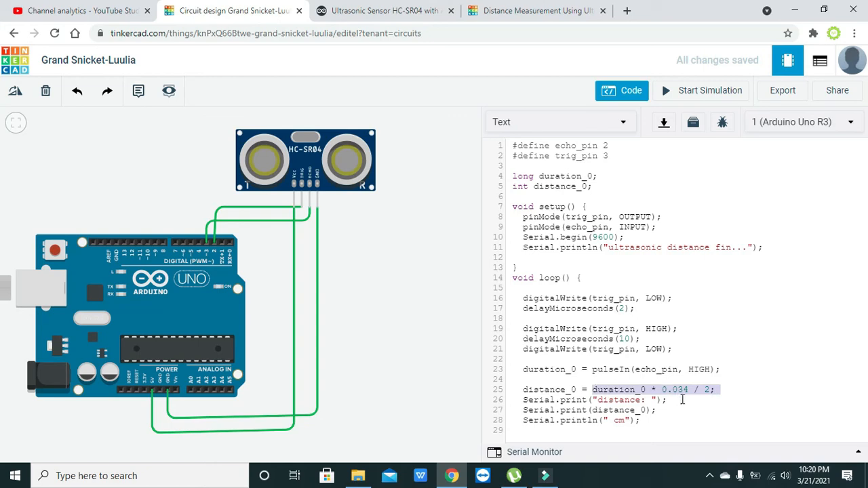
pyautogui.moveTo(645, 409)
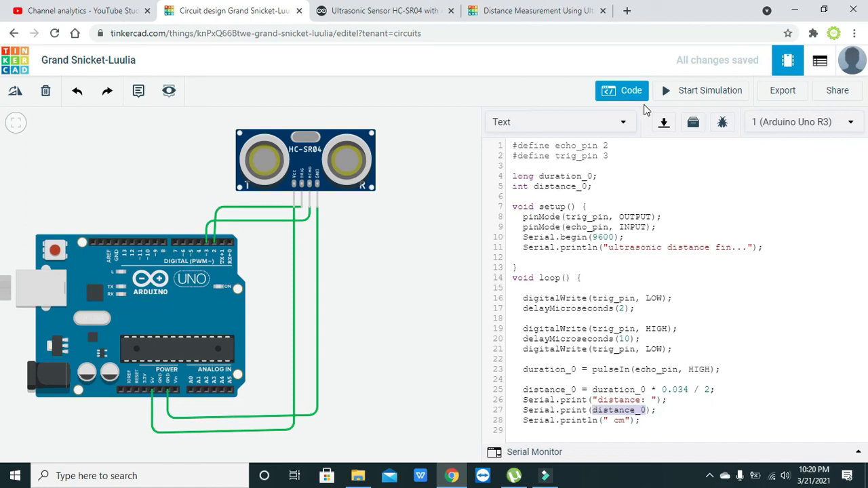
pyautogui.moveTo(682, 100)
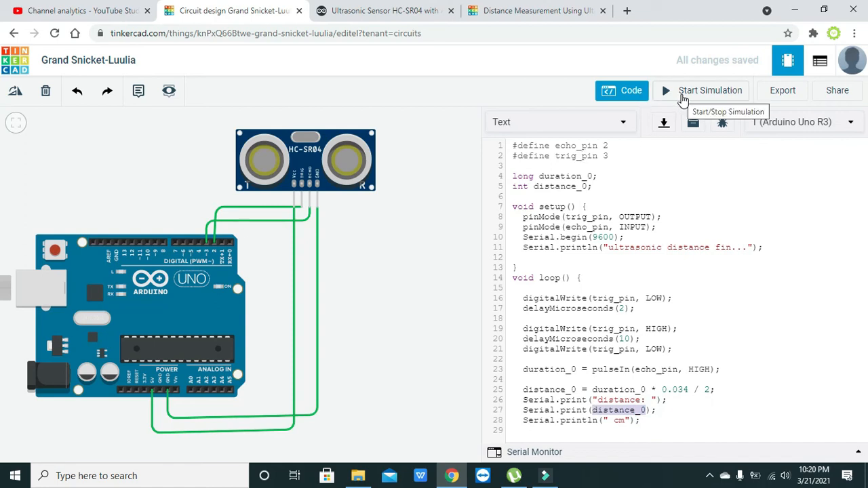
# After the compile error, add the missing closing brace to loop and restart the simulation
pyautogui.click(710, 90)
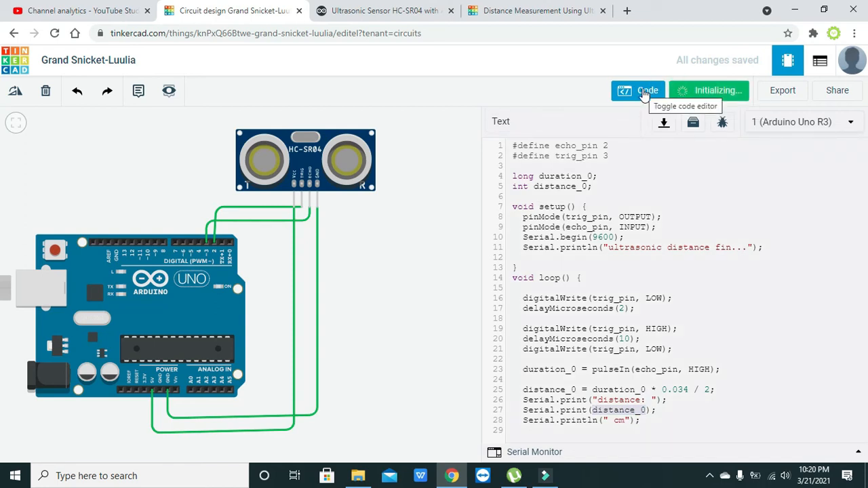
pyautogui.click(708, 90)
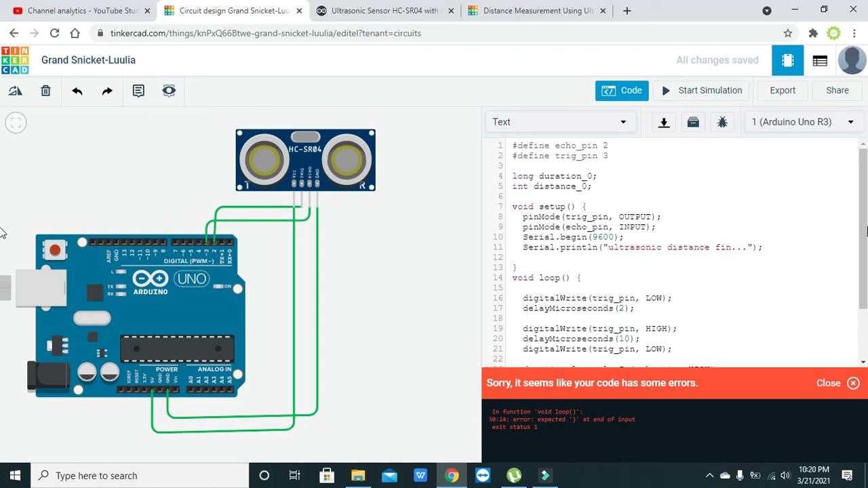
pyautogui.scroll(-3)
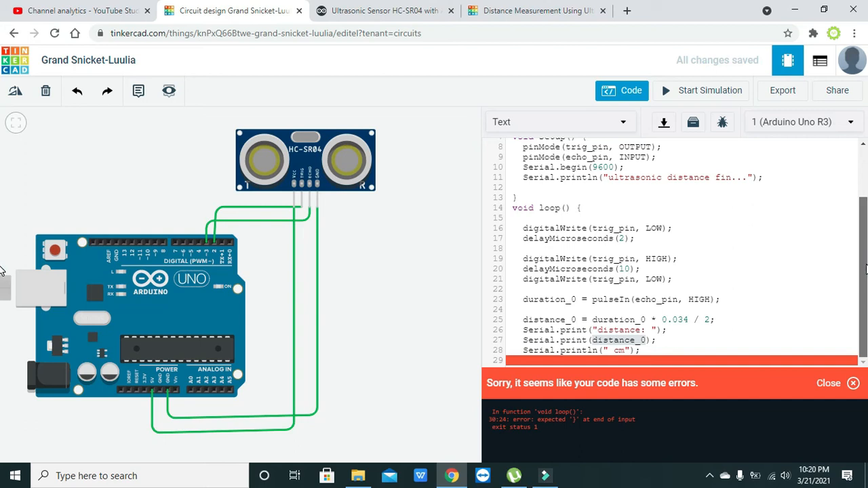
pyautogui.moveTo(700, 337)
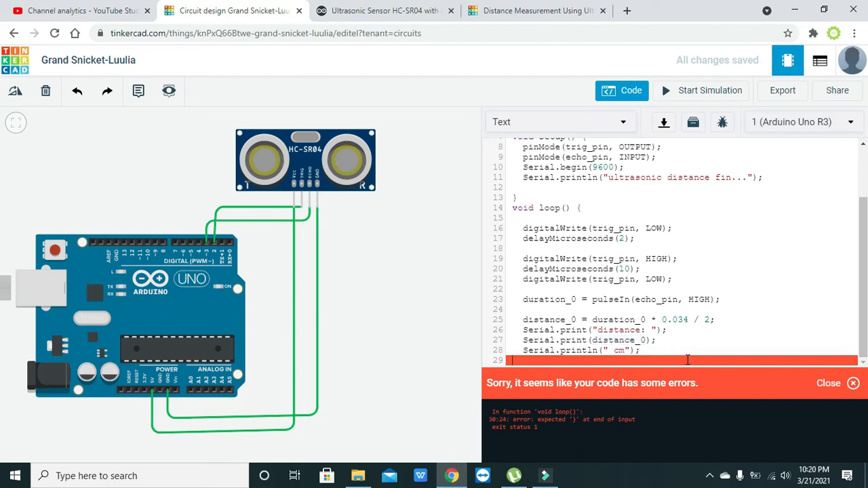
pyautogui.write('}')
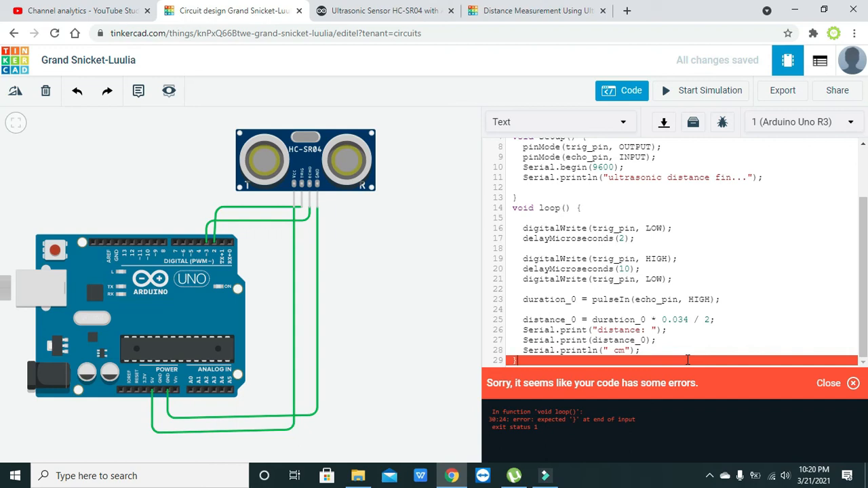
pyautogui.click(701, 90)
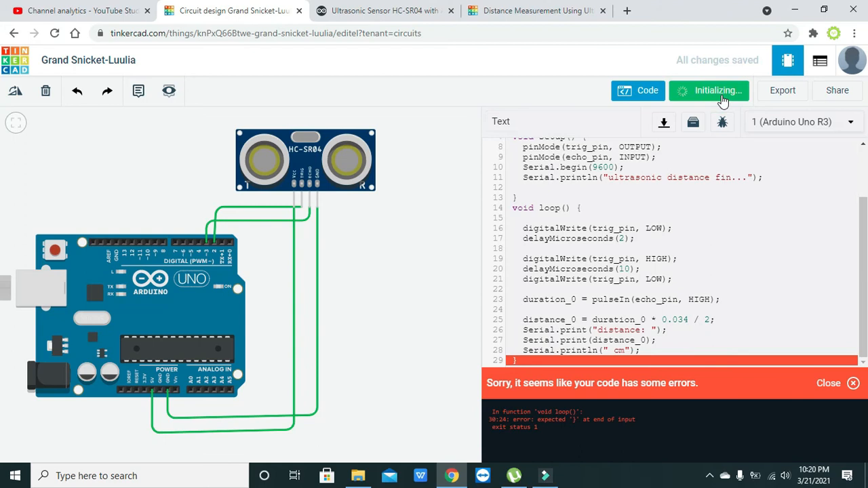
pyautogui.click(708, 90)
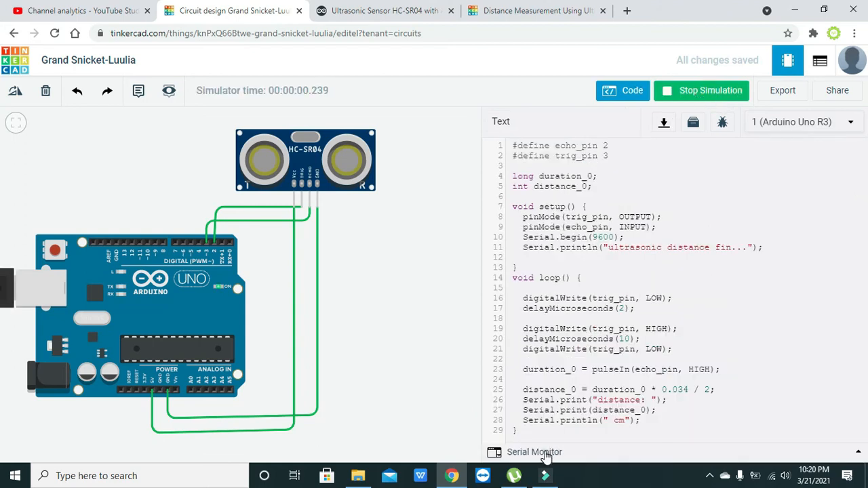
# Open the Serial Monitor, place the sensor's target in front (reads 0 cm), then stop simulating
pyautogui.click(534, 452)
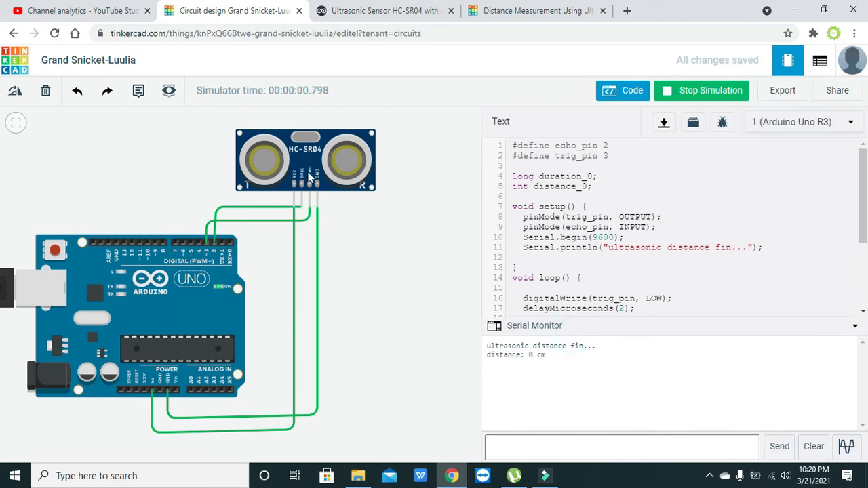
pyautogui.click(305, 160)
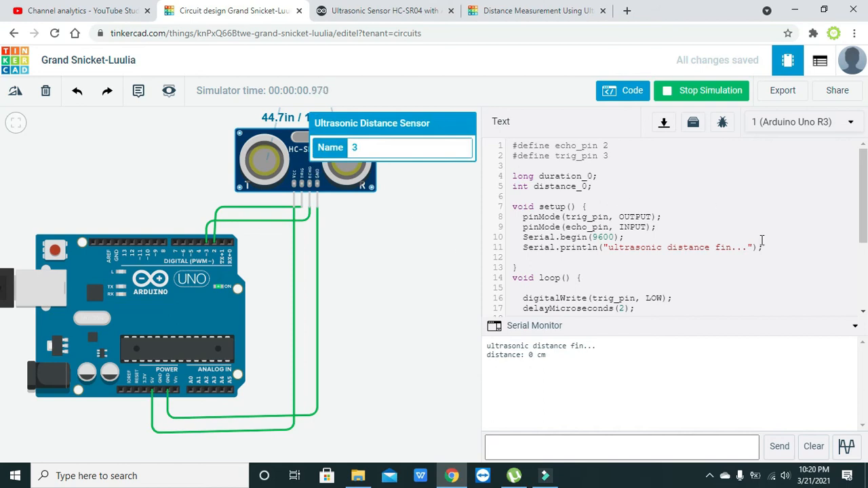
pyautogui.moveTo(439, 201)
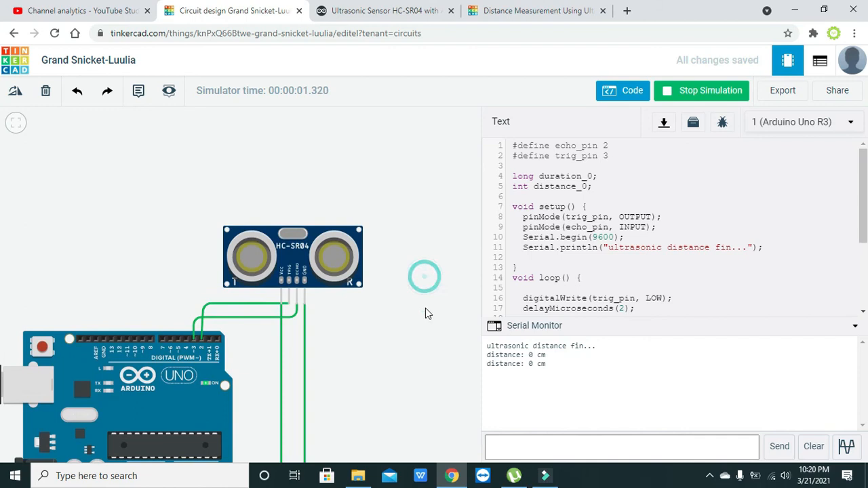
pyautogui.click(293, 264)
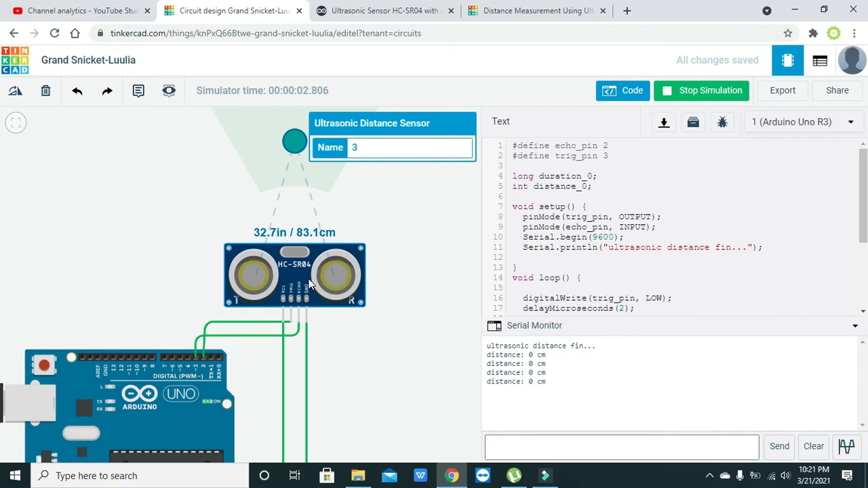
pyautogui.moveTo(277, 339)
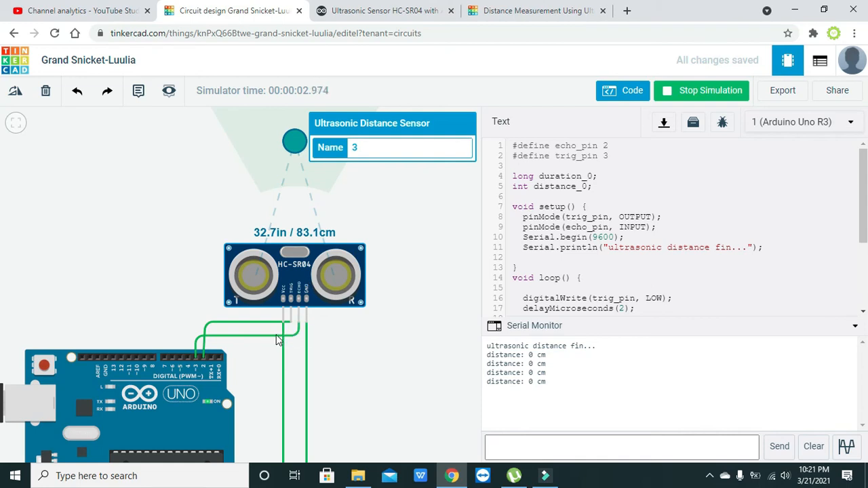
pyautogui.click(702, 91)
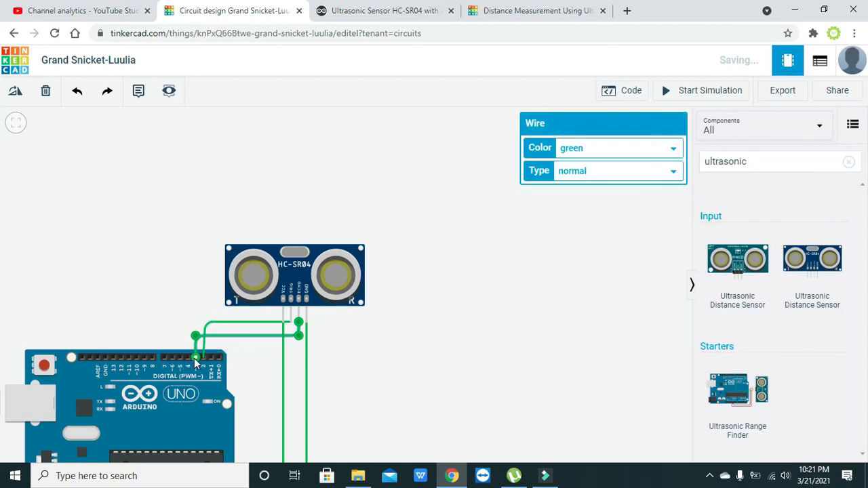
pyautogui.moveTo(183, 324)
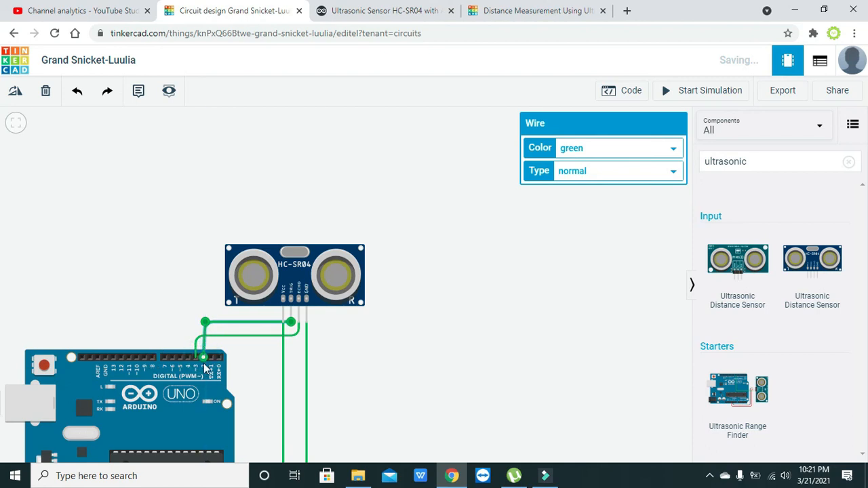
pyautogui.moveTo(205, 322)
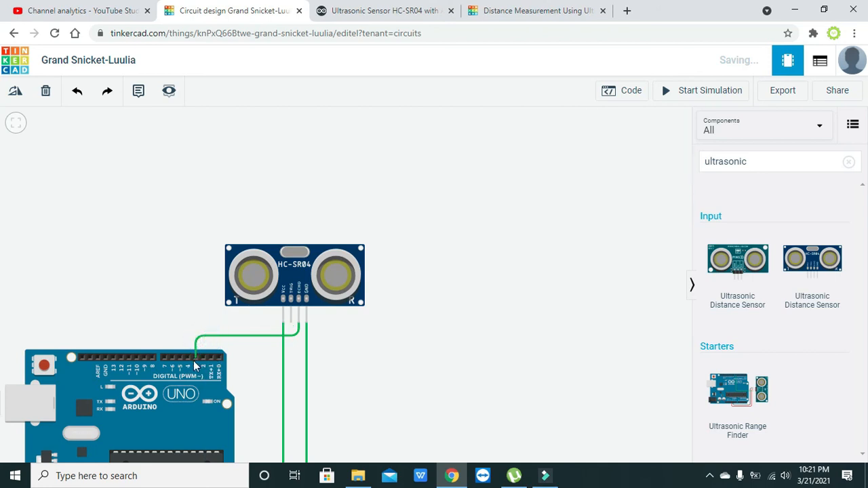
# Reconnect a sensor signal wire to its Arduino digital pin
pyautogui.click(196, 337)
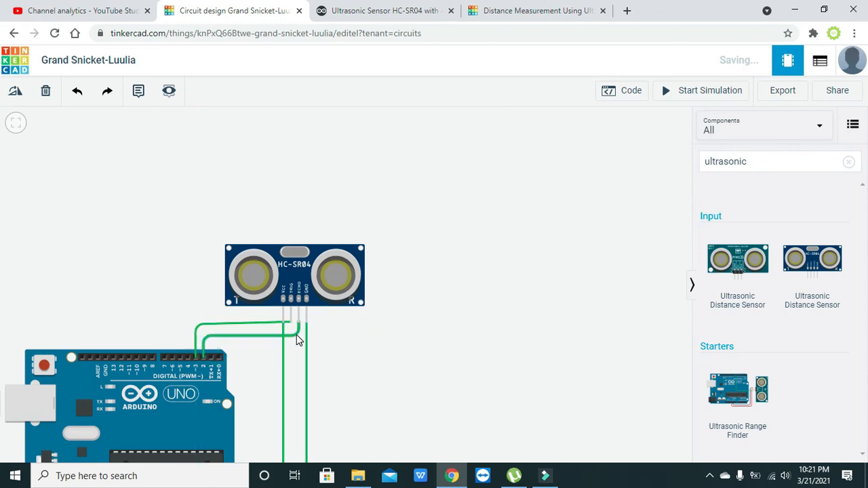
# Restart the simulation and drag the sensor's target around, watching distances change (about 103 cm)
pyautogui.click(709, 91)
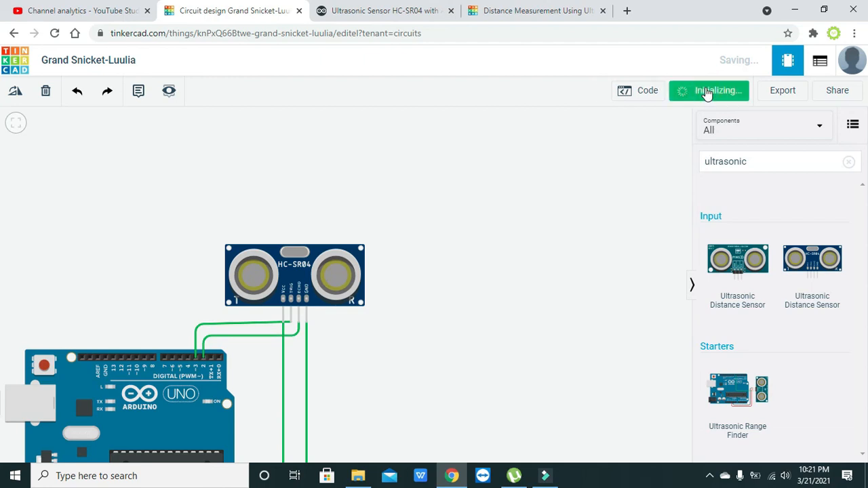
pyautogui.click(708, 90)
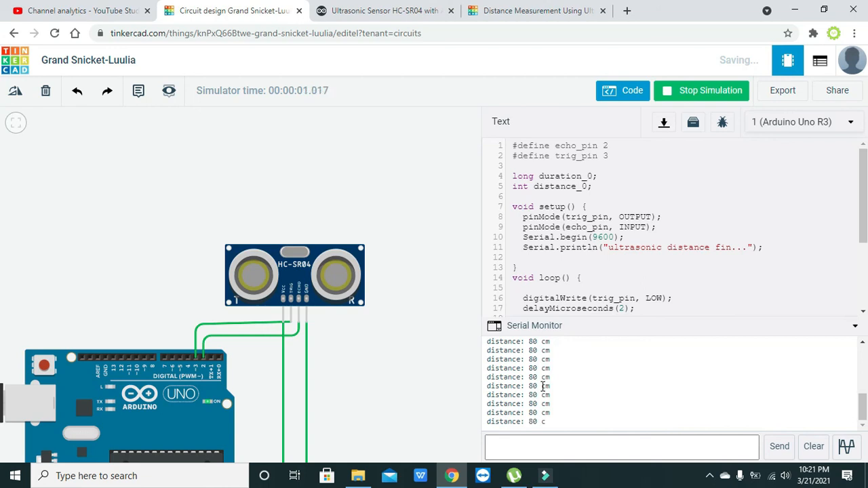
pyautogui.click(294, 274)
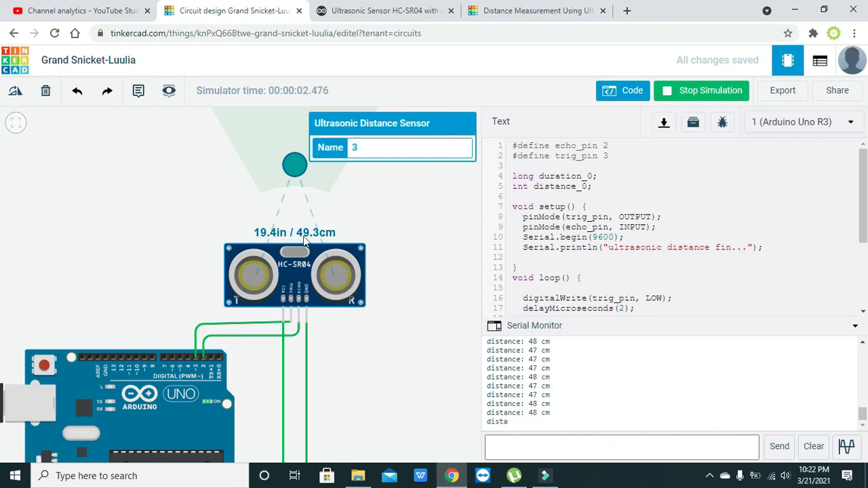
pyautogui.moveTo(294, 164); pyautogui.dragTo(288, 114)
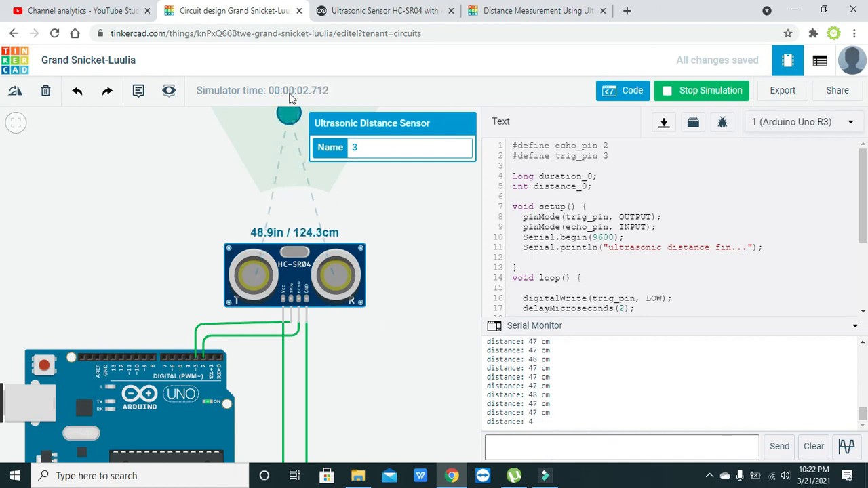
pyautogui.moveTo(288, 114); pyautogui.dragTo(249, 113)
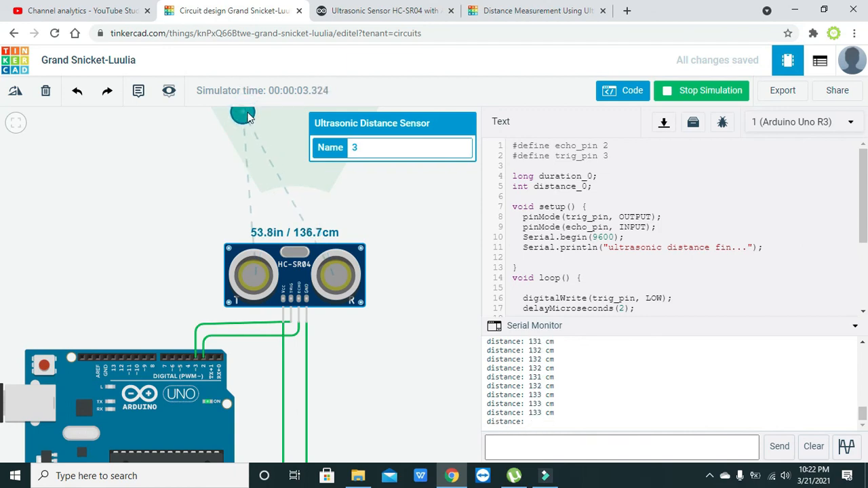
pyautogui.moveTo(242, 114); pyautogui.dragTo(290, 125)
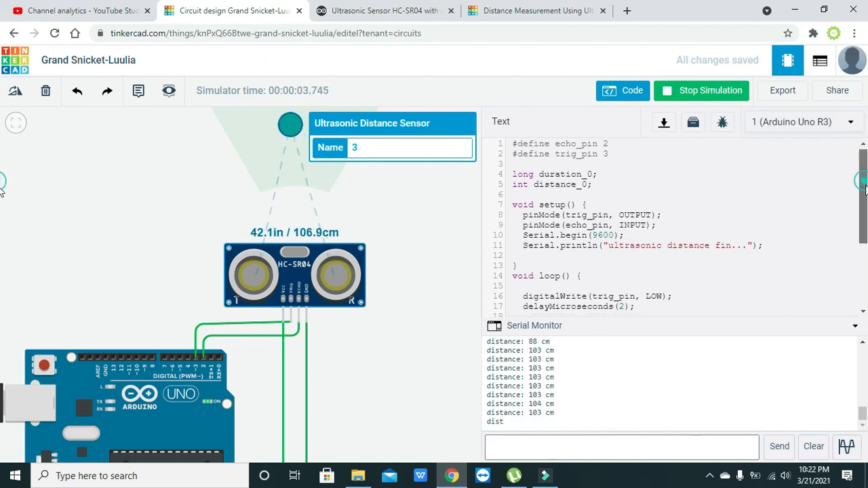
pyautogui.scroll(-3)
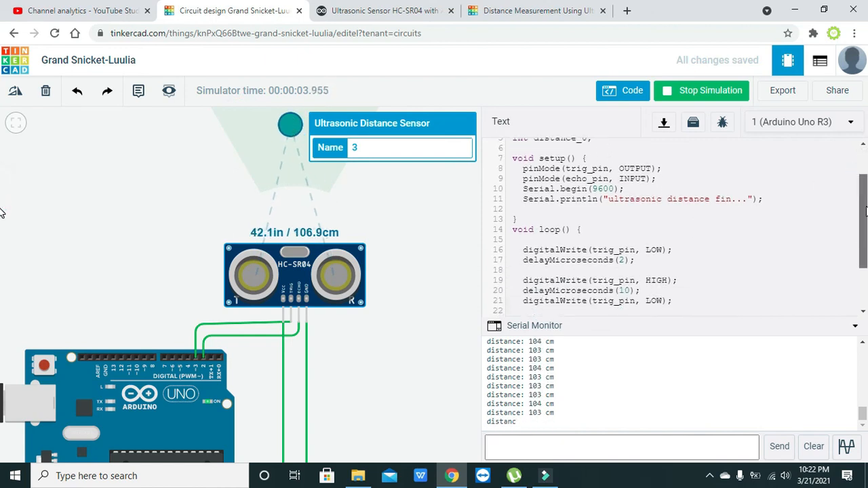
pyautogui.moveTo(379, 181)
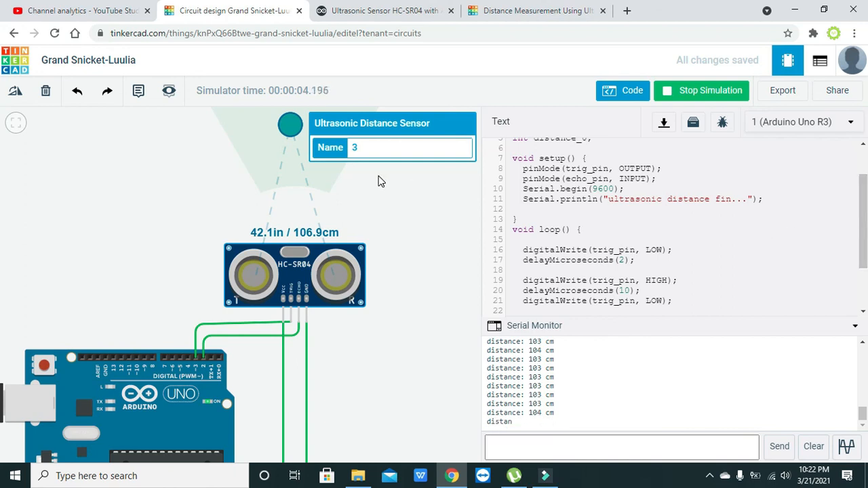
pyautogui.moveTo(337, 266)
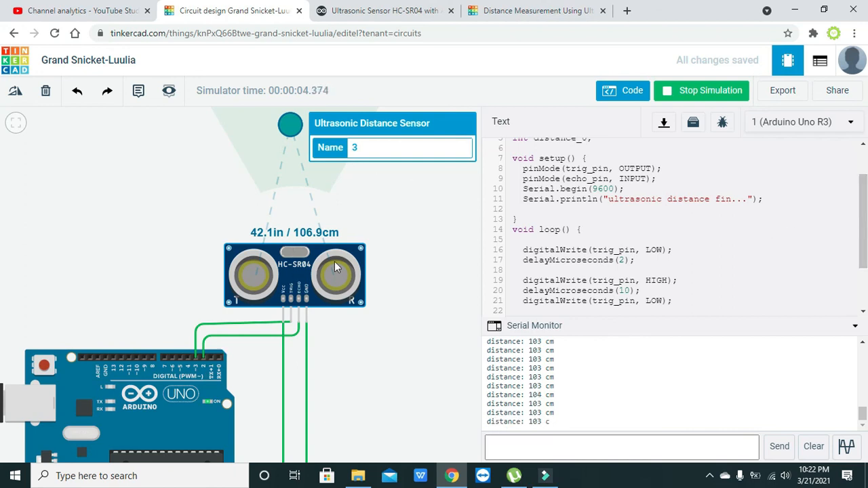